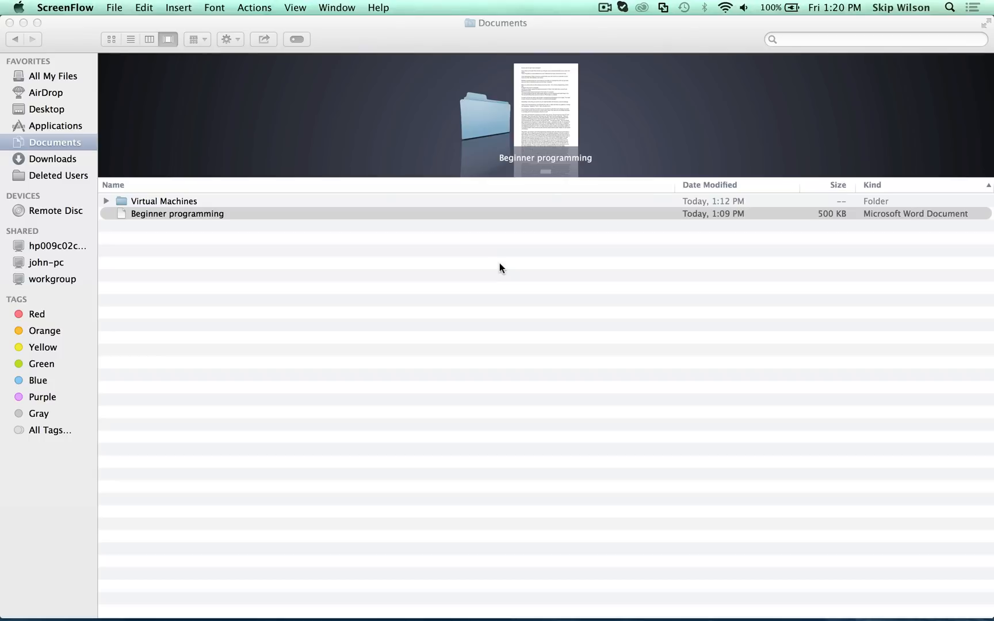
mouse_move(501, 267)
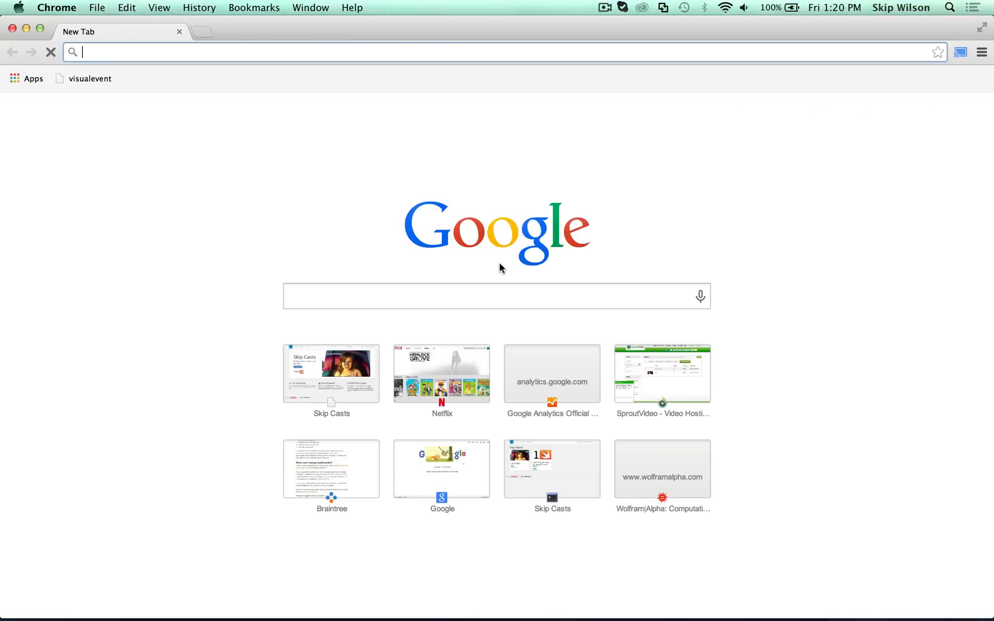
Step: Visit atom.io and then brackets.io in Google Chrome
text(atom.io)
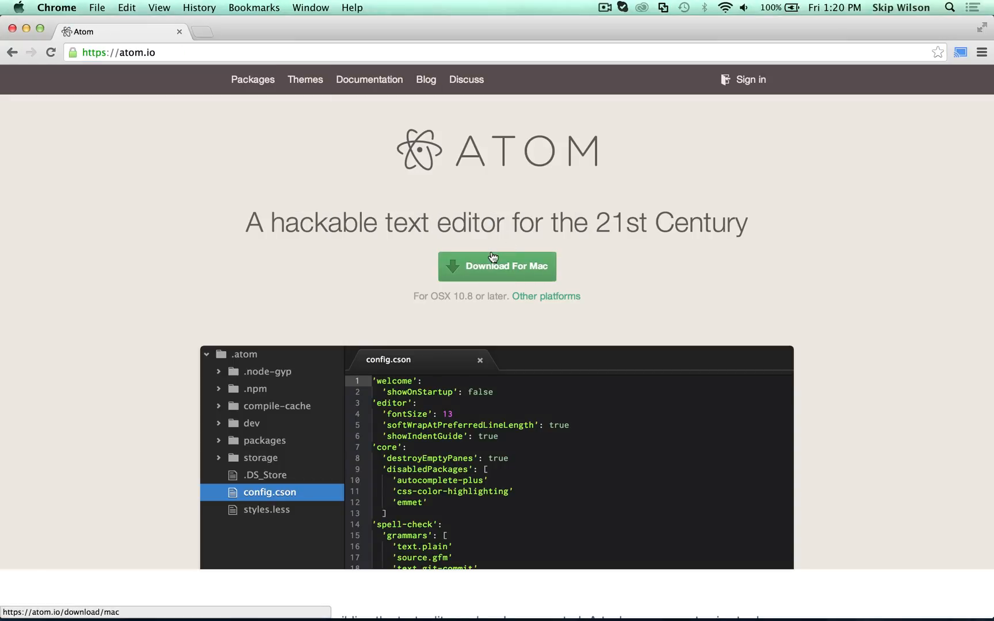
text(brackets.io)
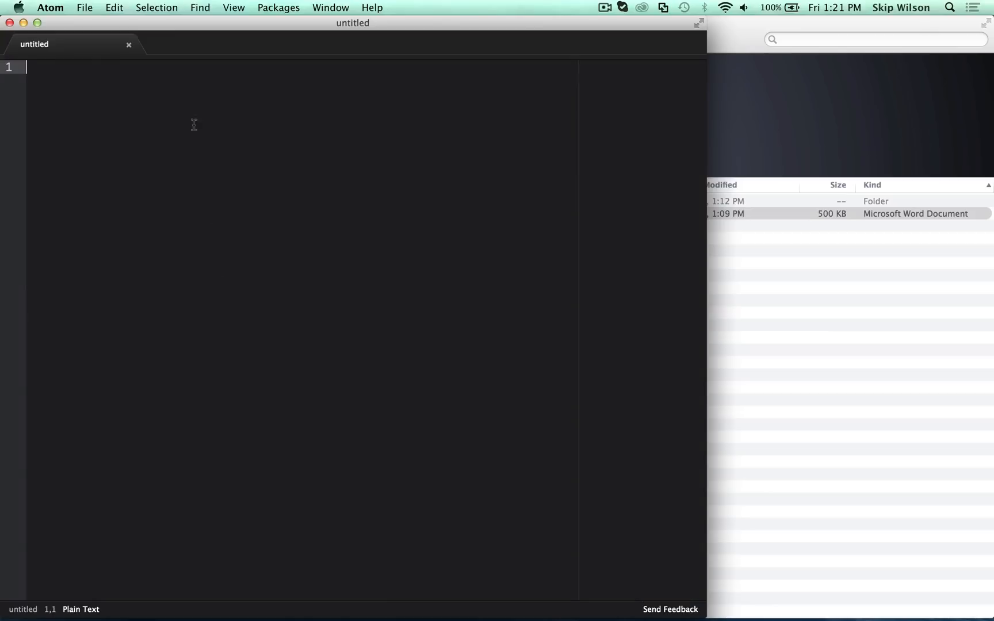
Step: Open Beginner programming.docx in Atom and cancel the update helper password request
text(lsfjdlsjfkls)
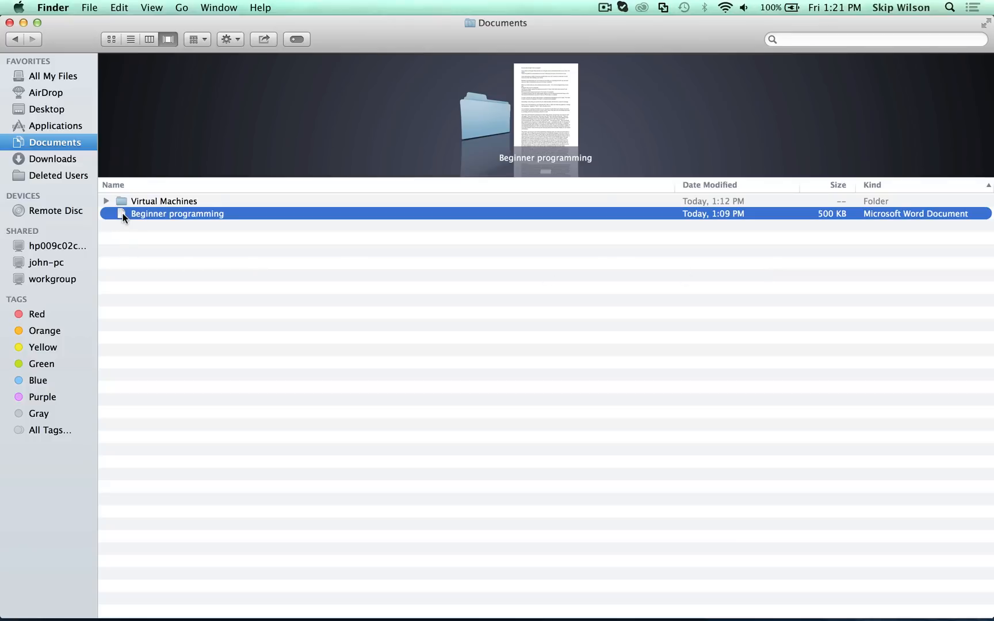
right_click(178, 214)
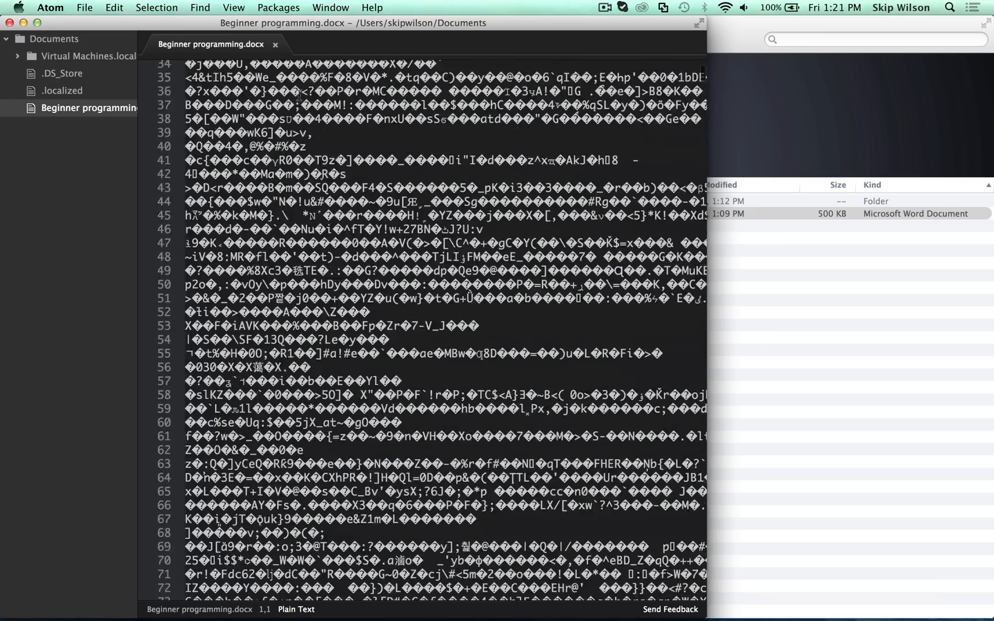
scroll(down, 3)
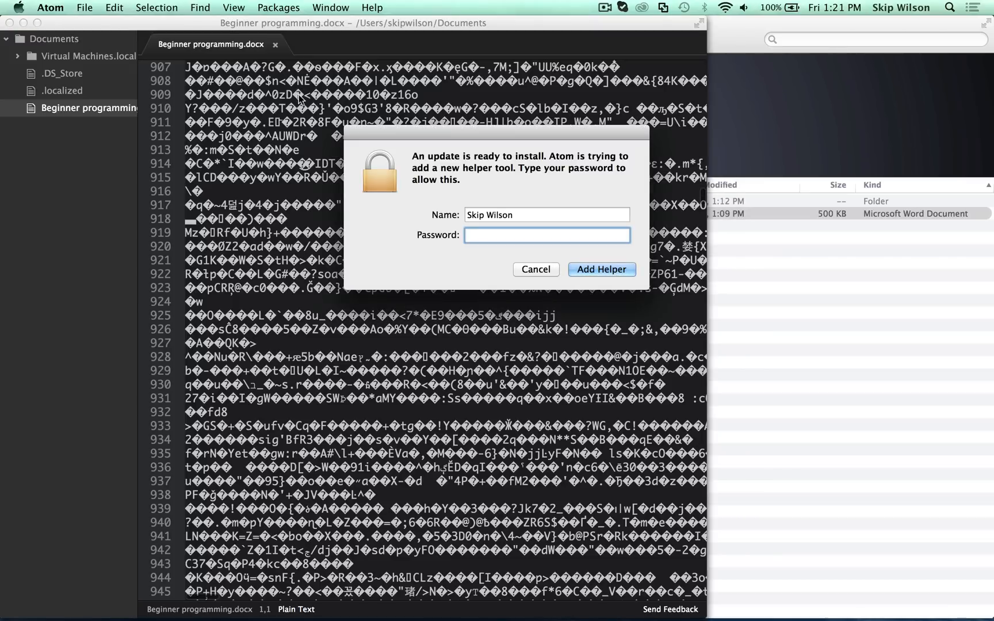
click(545, 235)
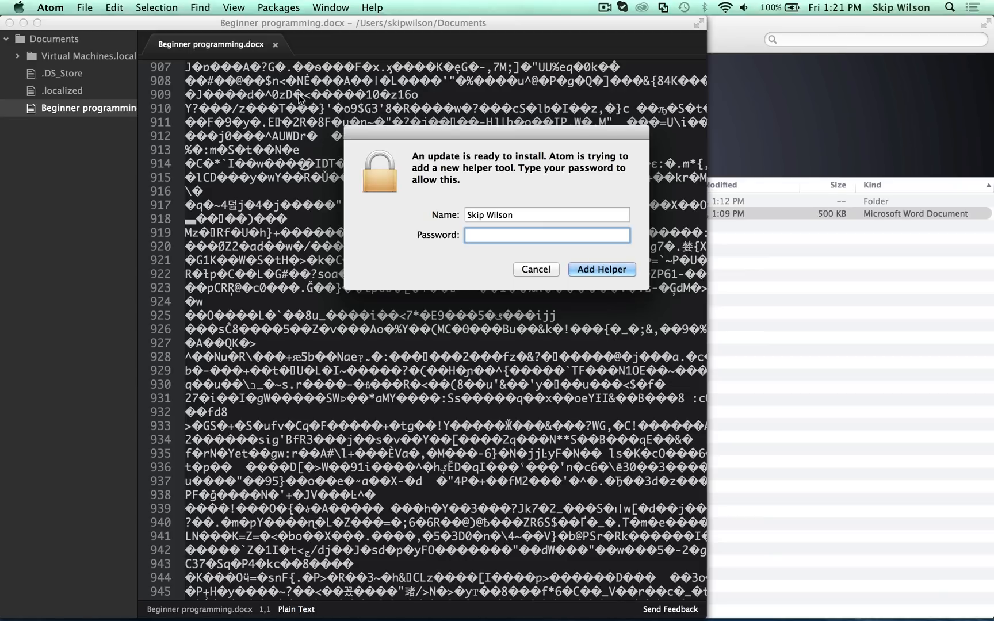
click(545, 235)
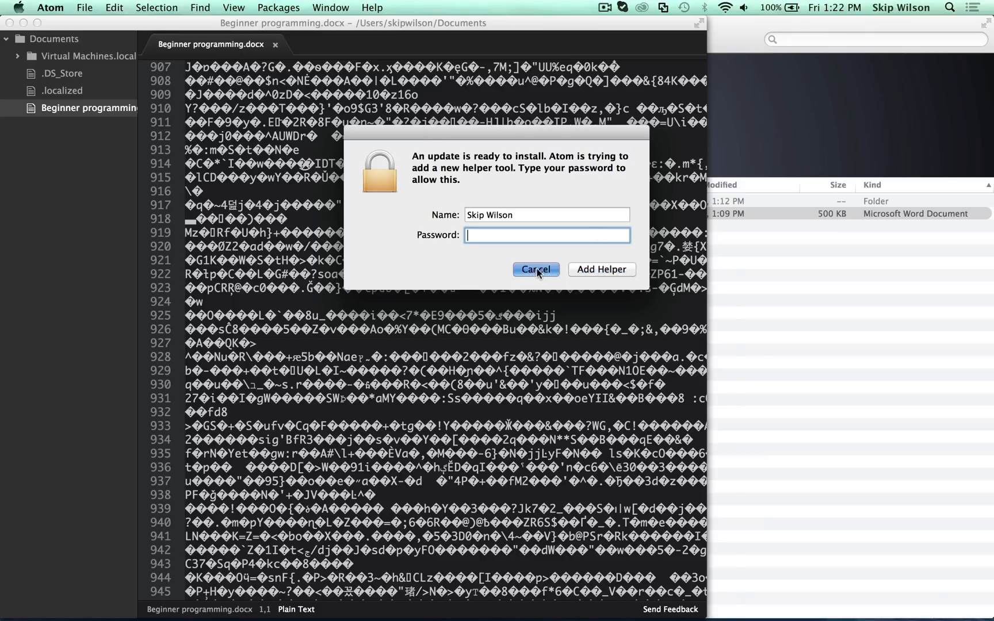
click(535, 268)
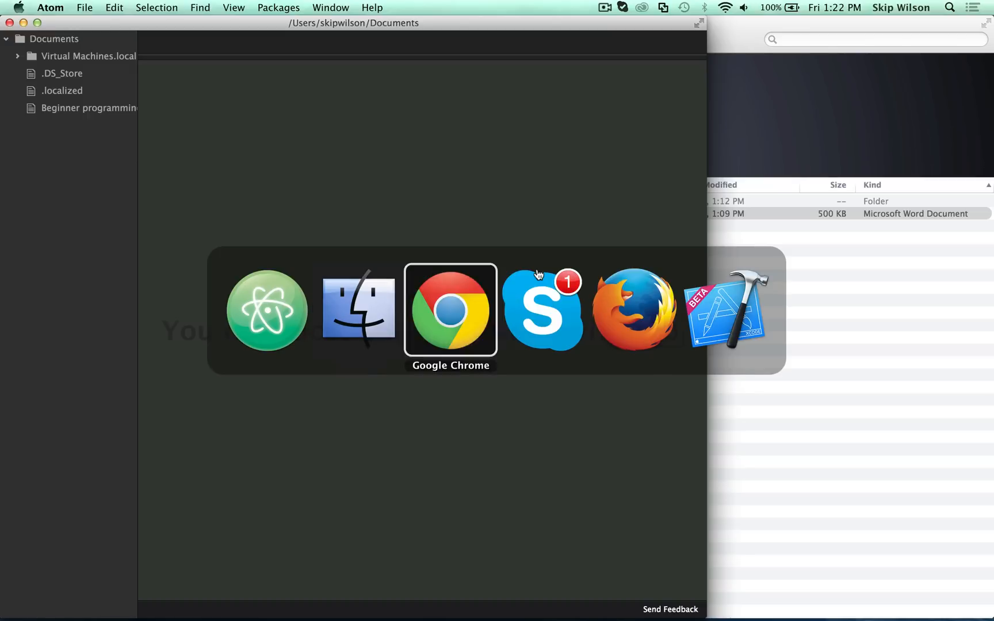
Step: Go from Member Center to the iOS Dev Center and scroll to Xcode 6 beta 3
click(450, 310)
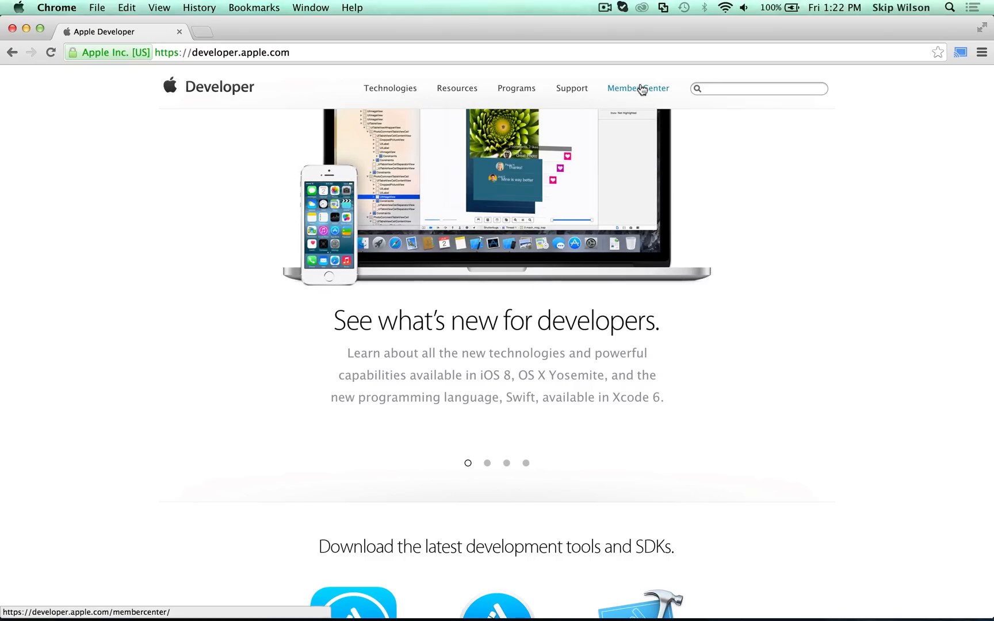
click(637, 88)
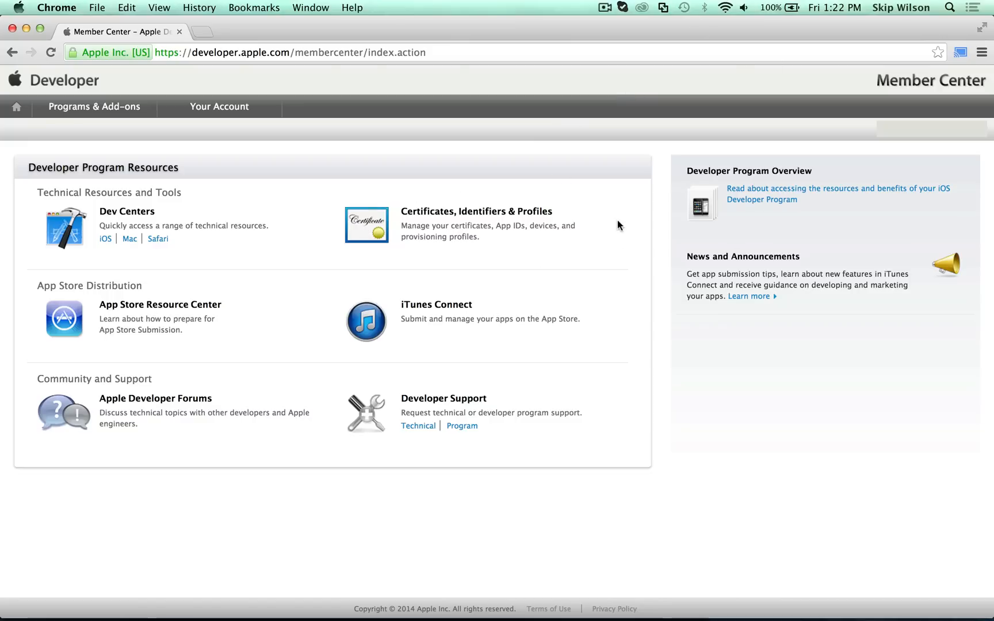
mouse_move(502, 271)
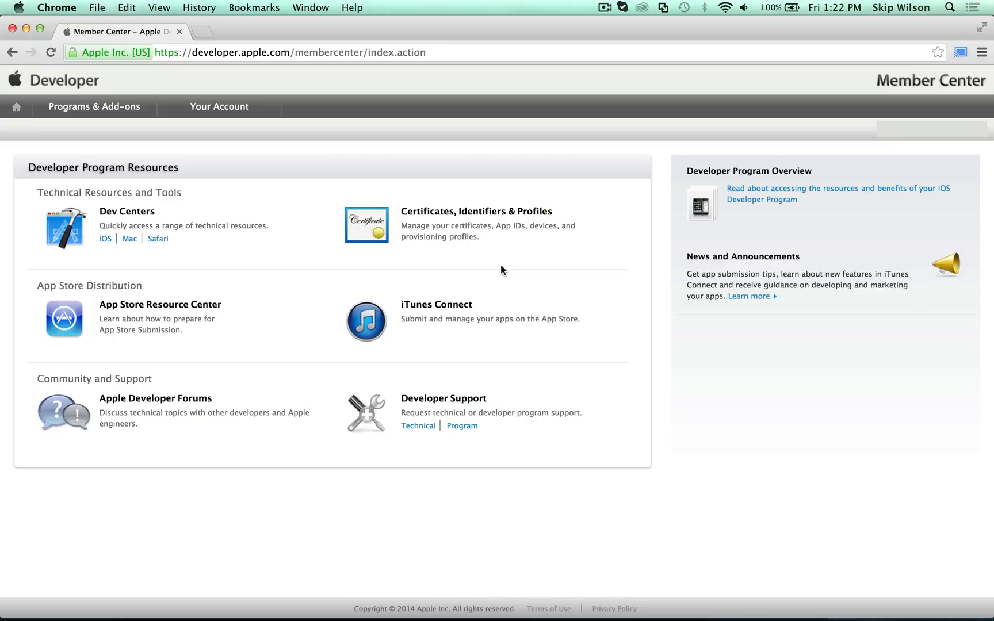
mouse_move(105, 239)
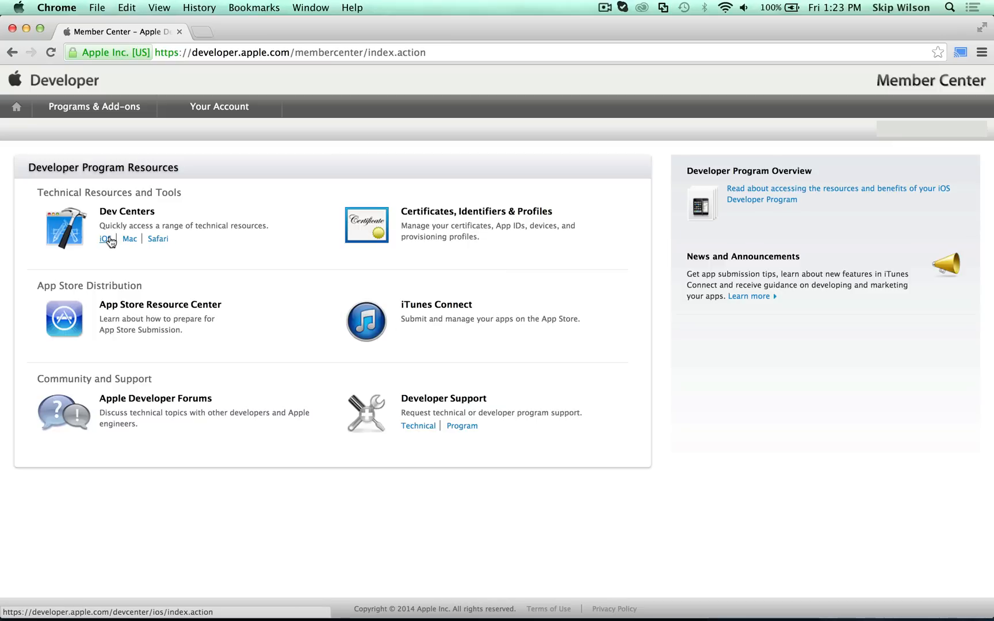
click(104, 239)
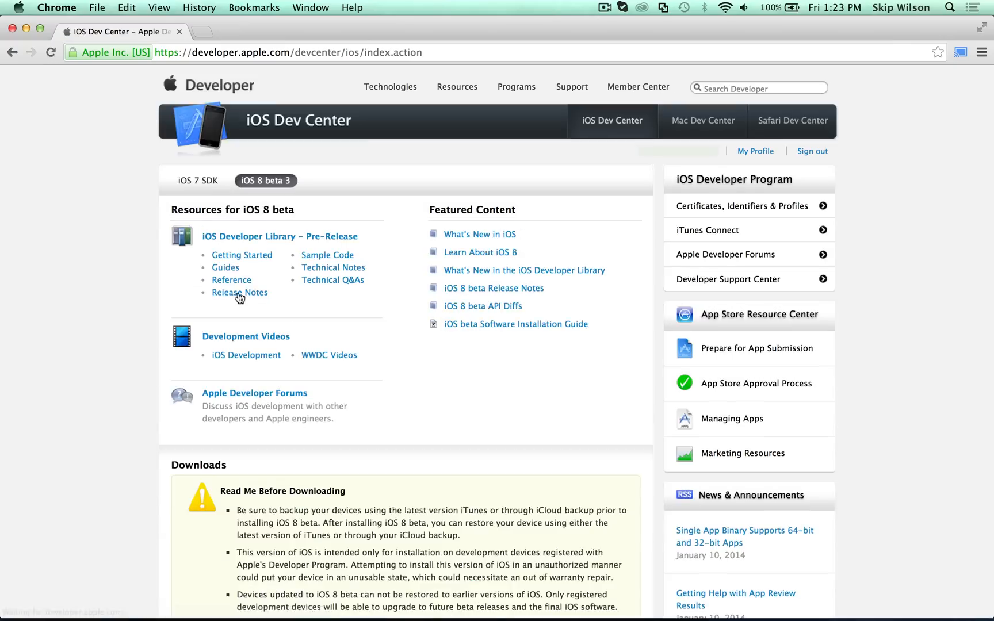
scroll(down, 3)
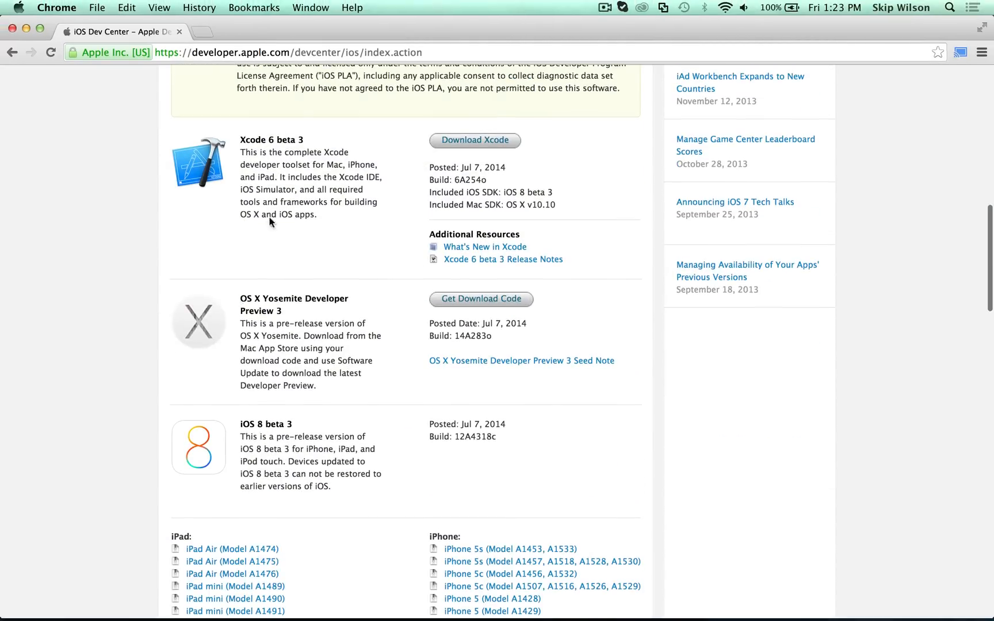
mouse_move(471, 179)
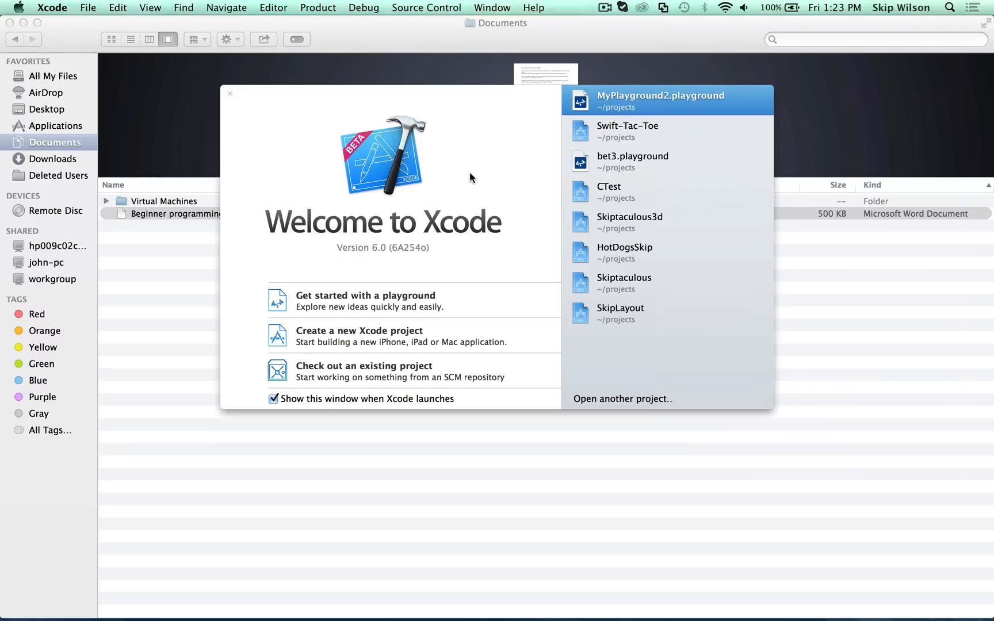
mouse_move(349, 306)
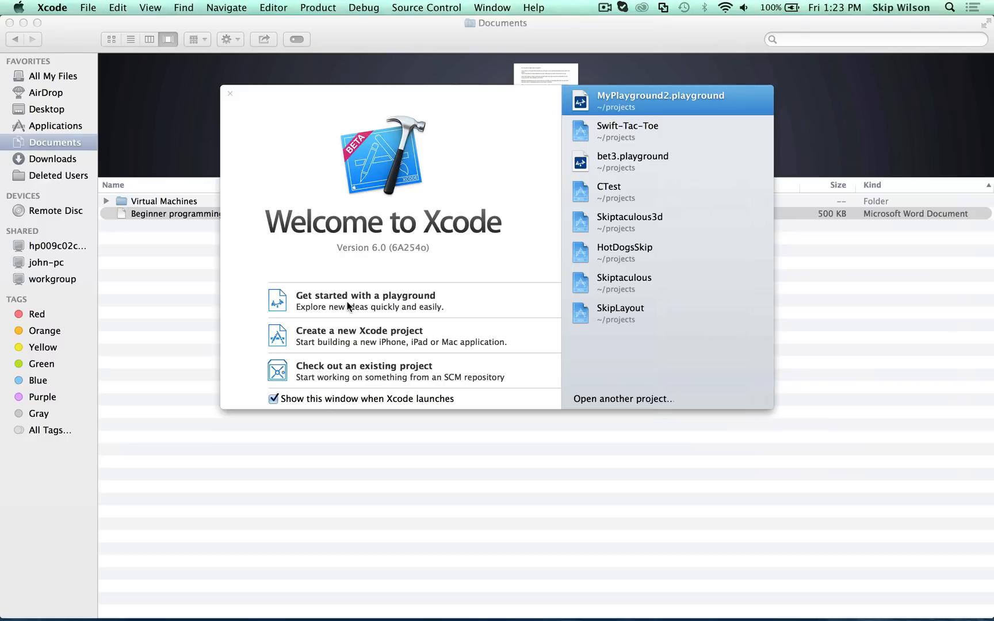
Step: Create a playground saved as 'myfirstfile' from the Welcome window
click(365, 300)
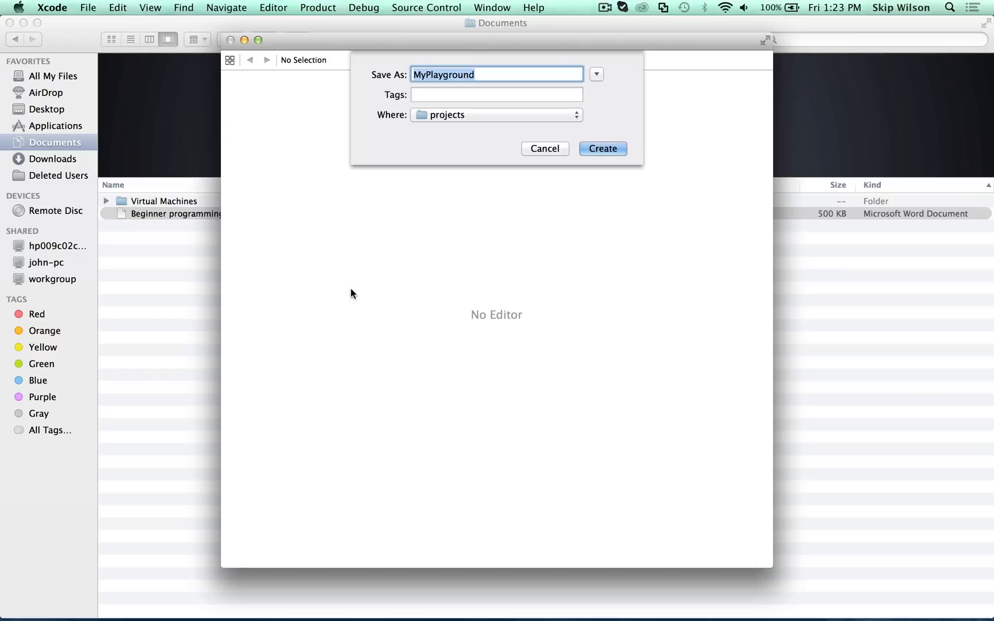
mouse_move(502, 93)
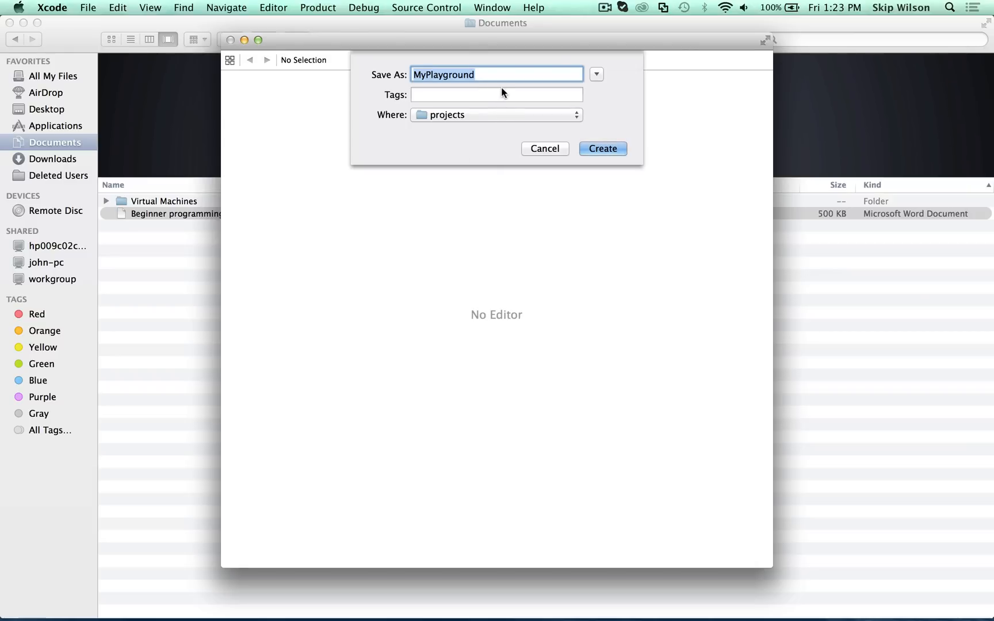
text(myfirstfil)
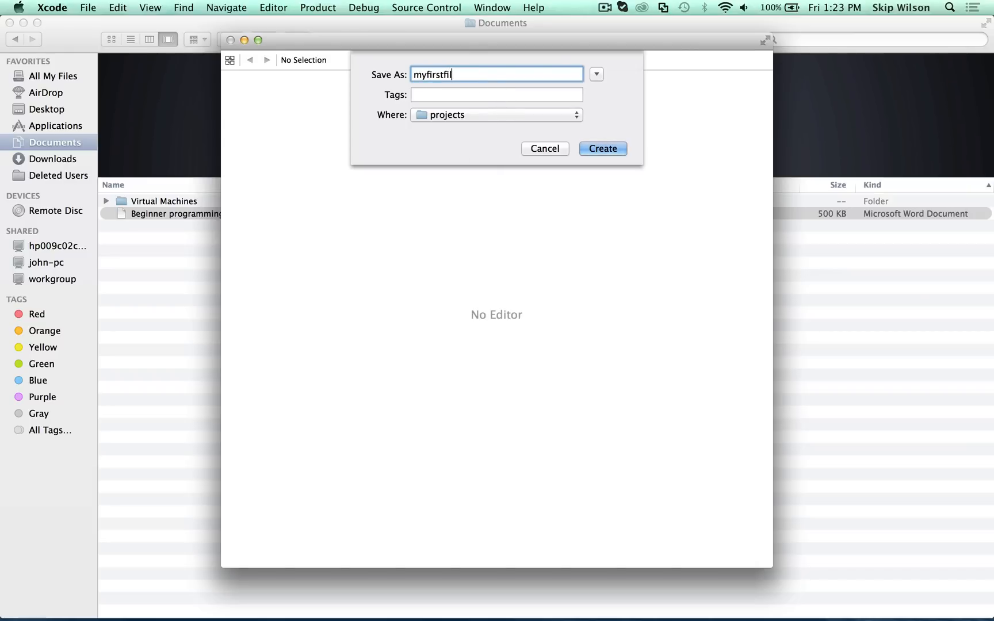
click(602, 149)
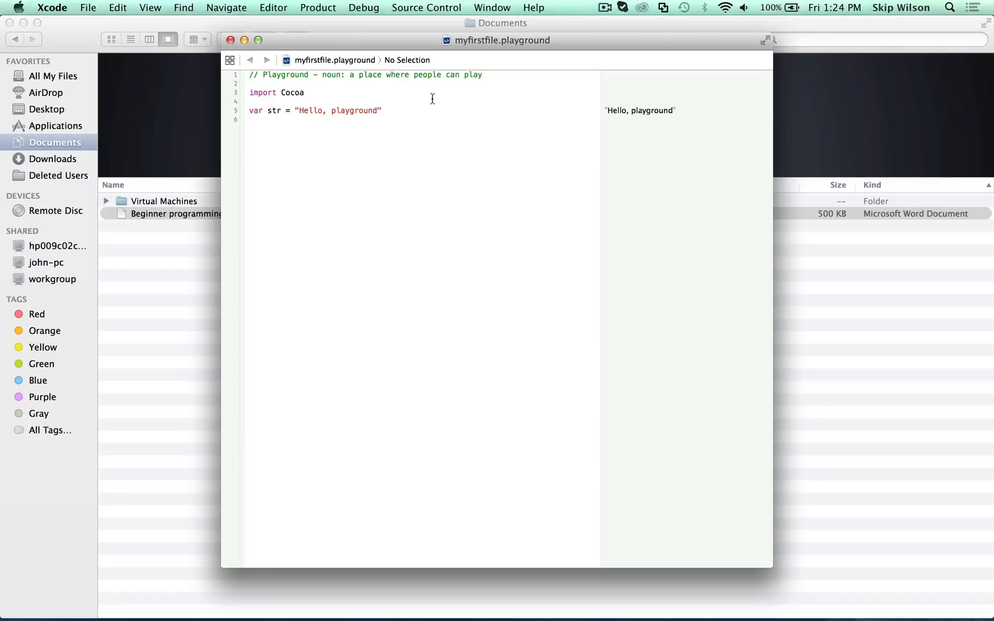
key(cmd+a)
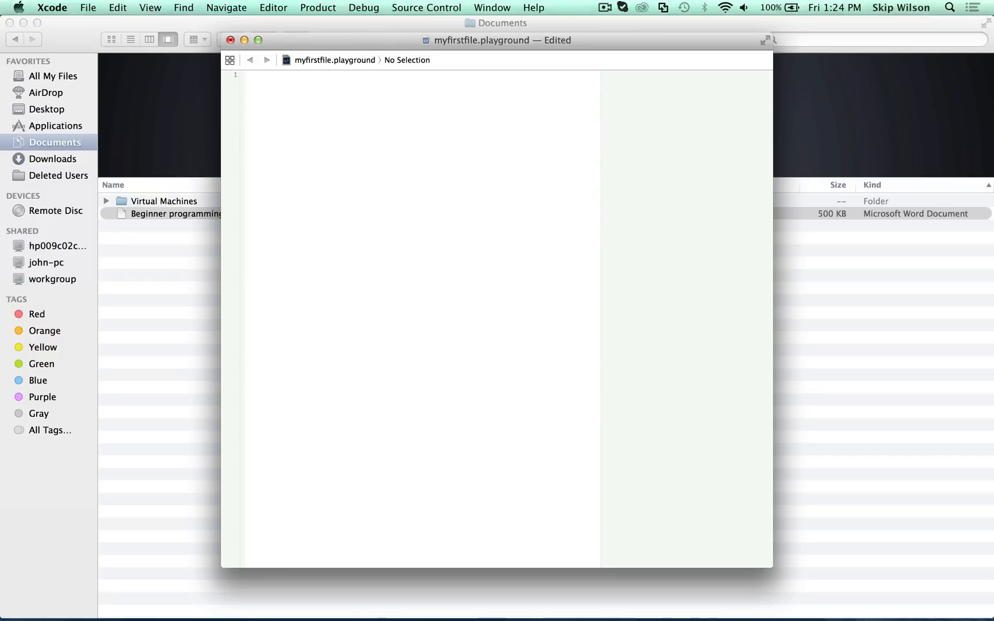
click(250, 75)
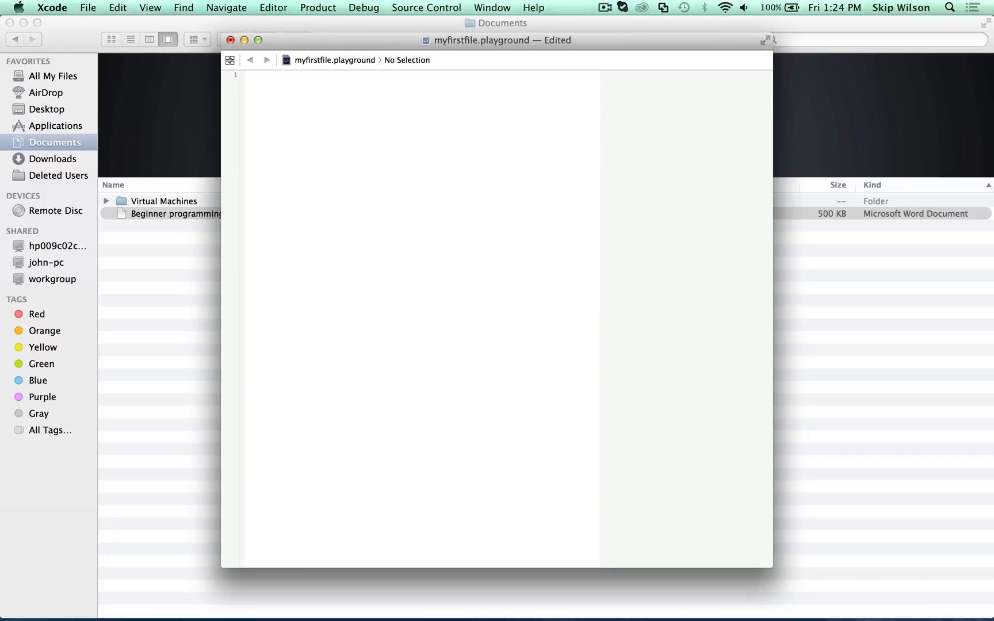
click(250, 75)
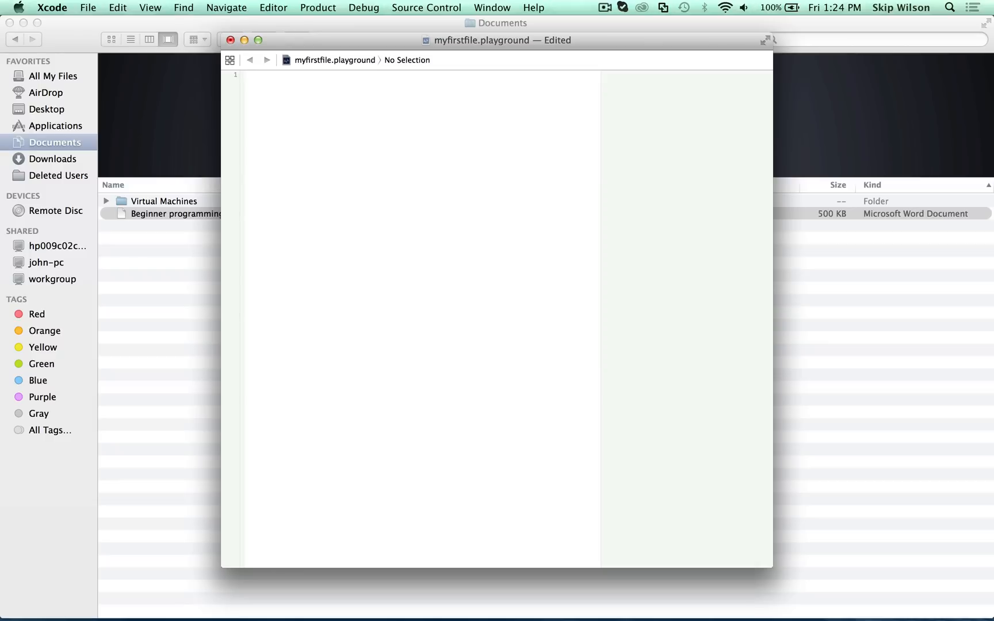
click(249, 74)
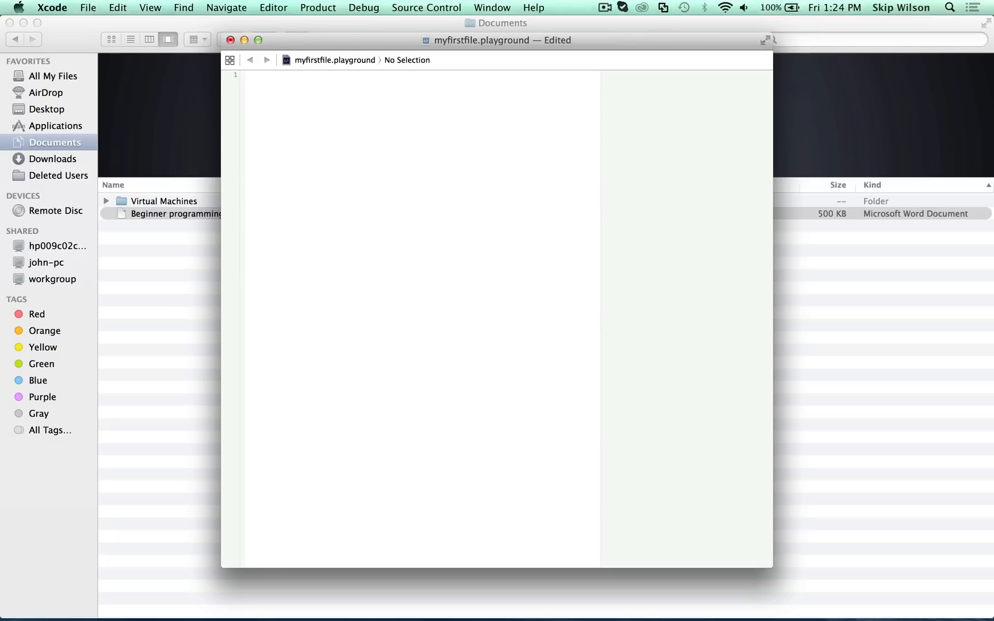
click(250, 75)
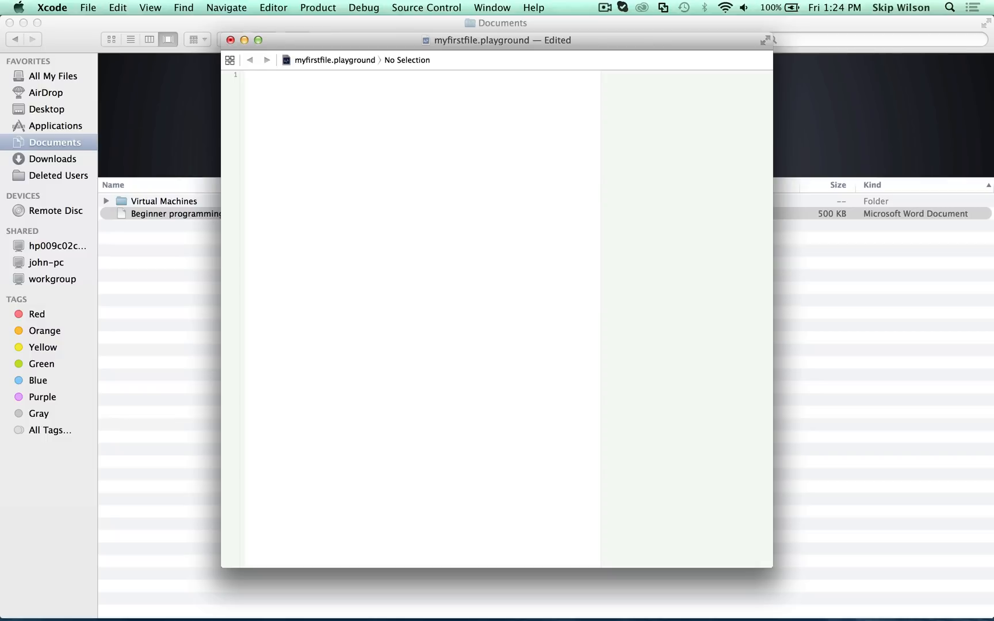
click(249, 75)
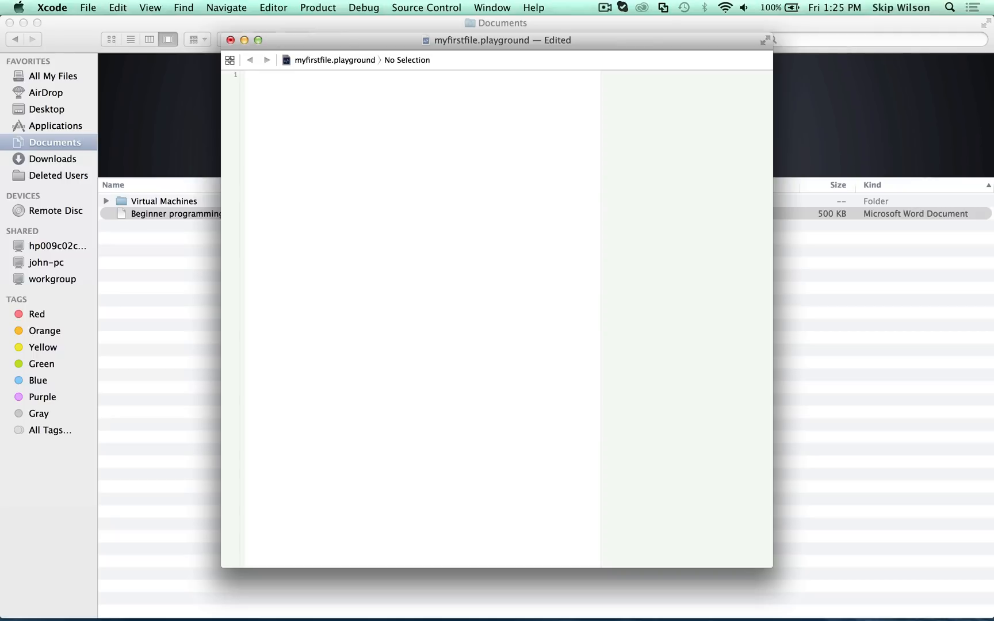
click(260, 74)
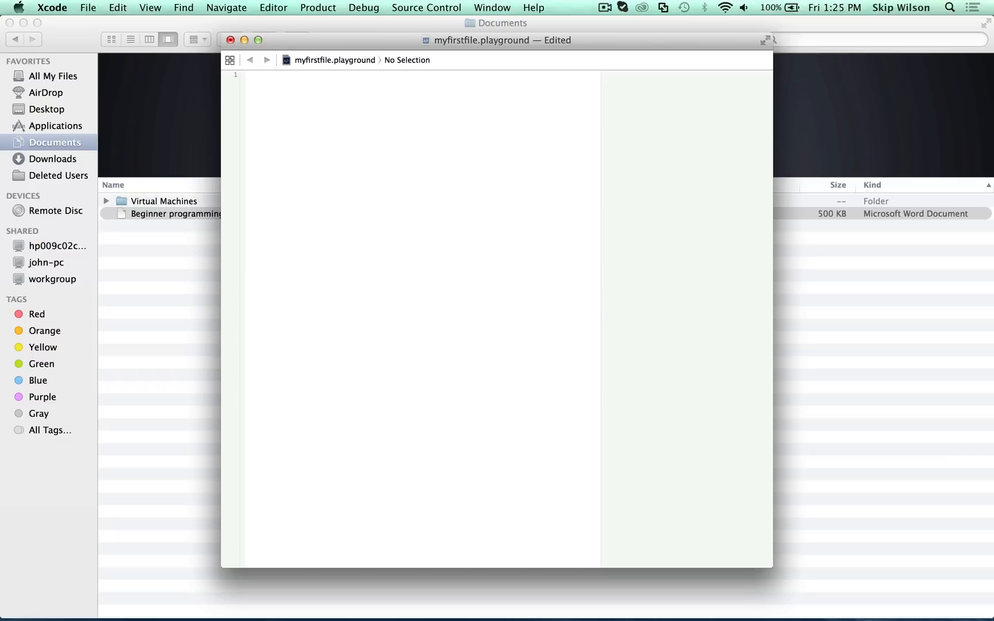
click(250, 75)
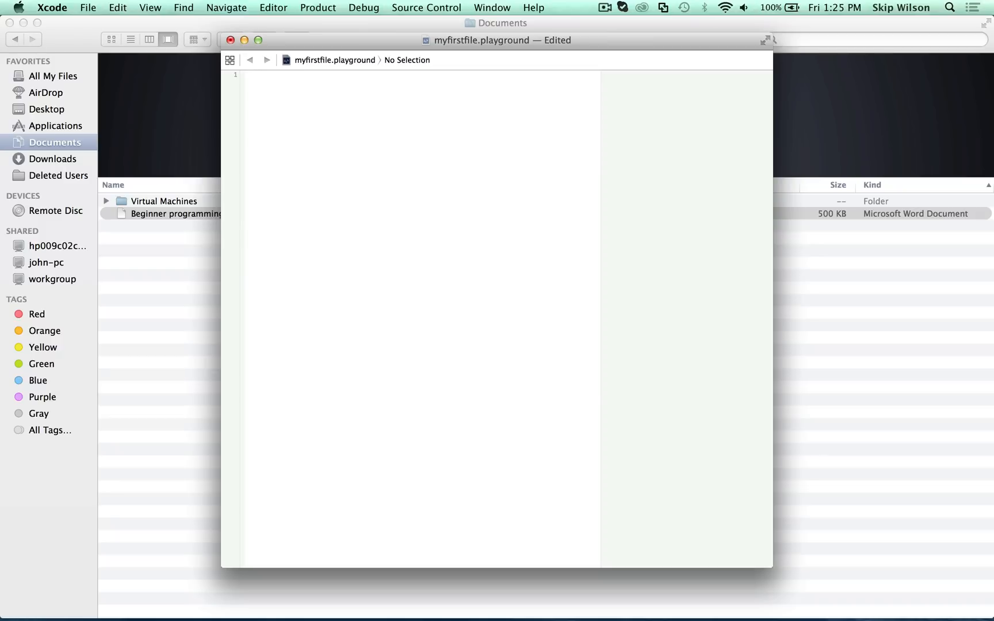
click(250, 75)
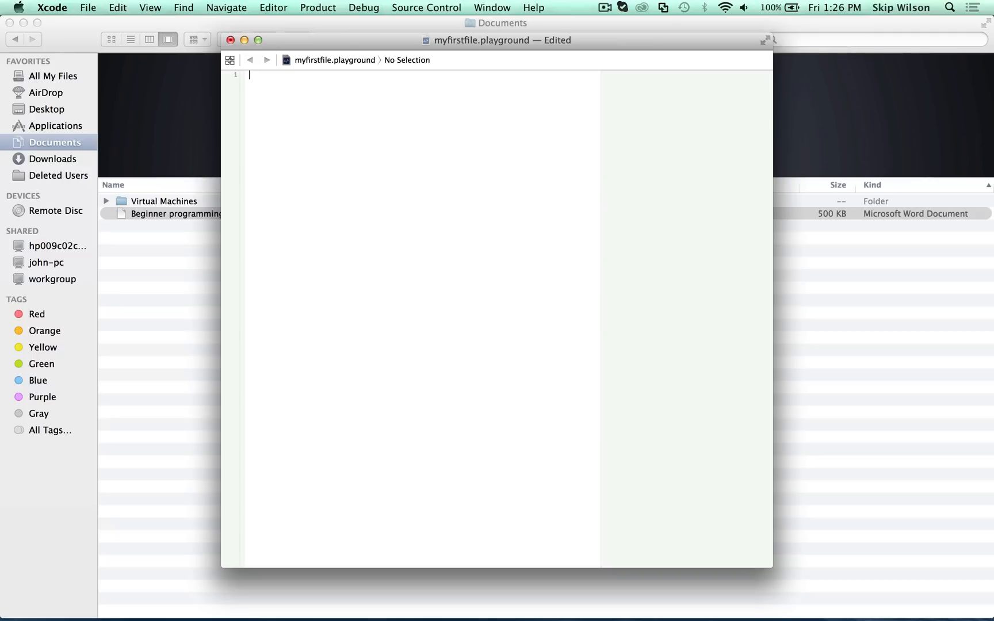
Step: Declare 'var five = 5', change its value to 6, and select five on line 3
text(false)
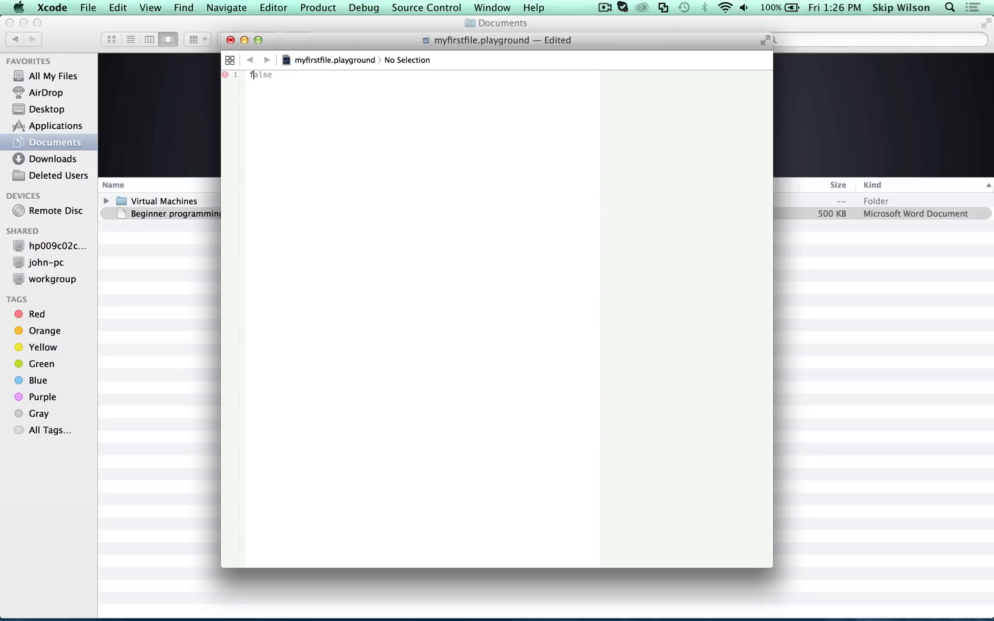
text(five =)
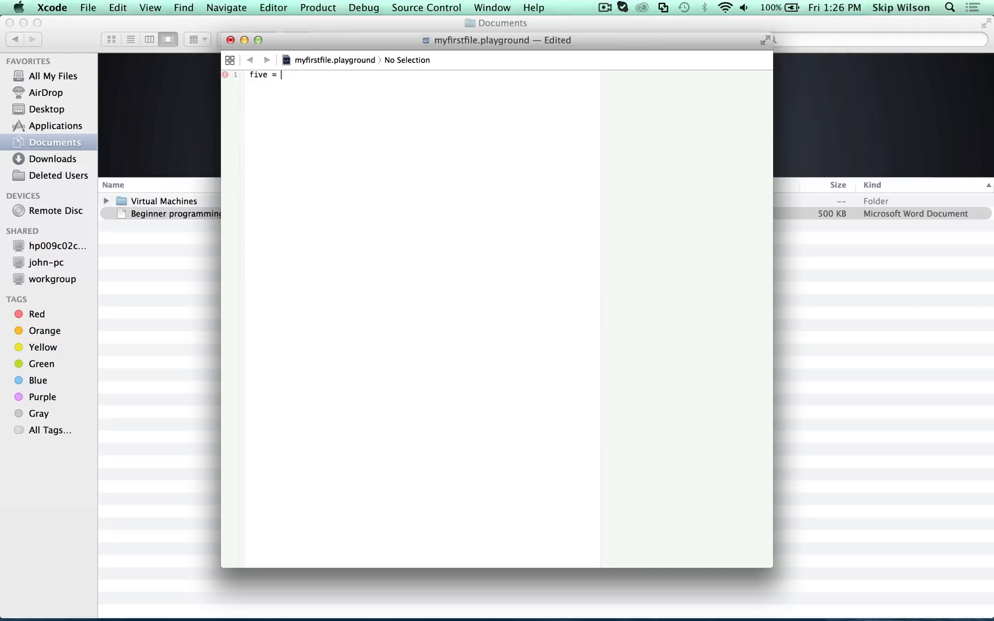
text(5)
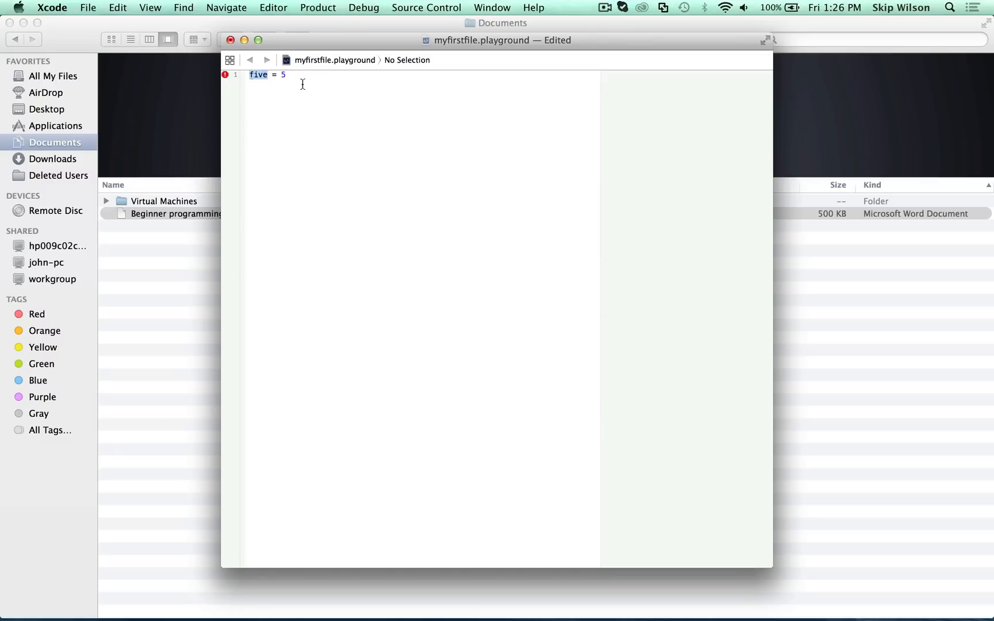
text(var)
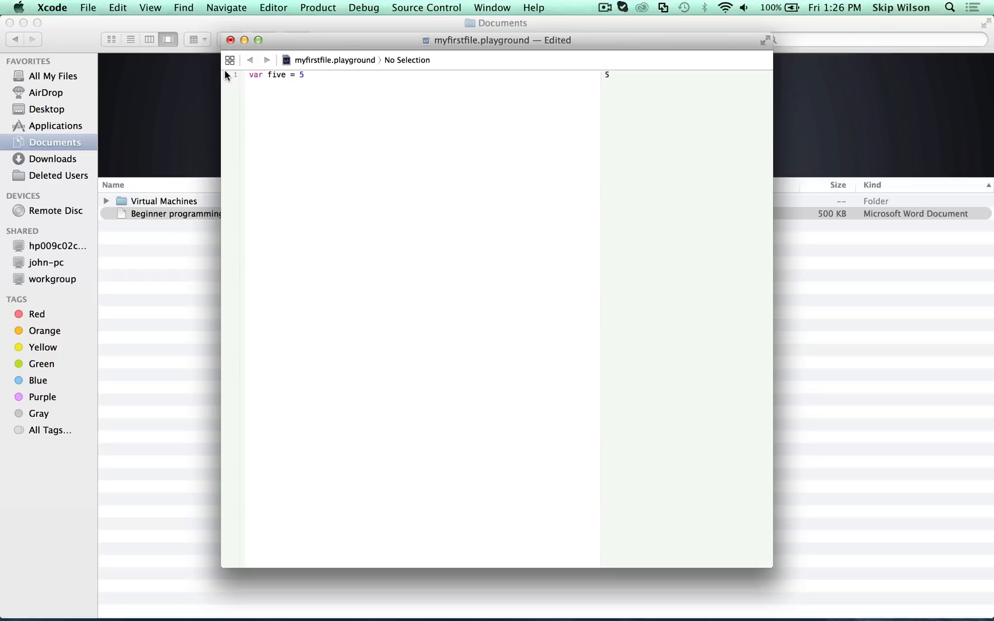
click(268, 74)
text(five)
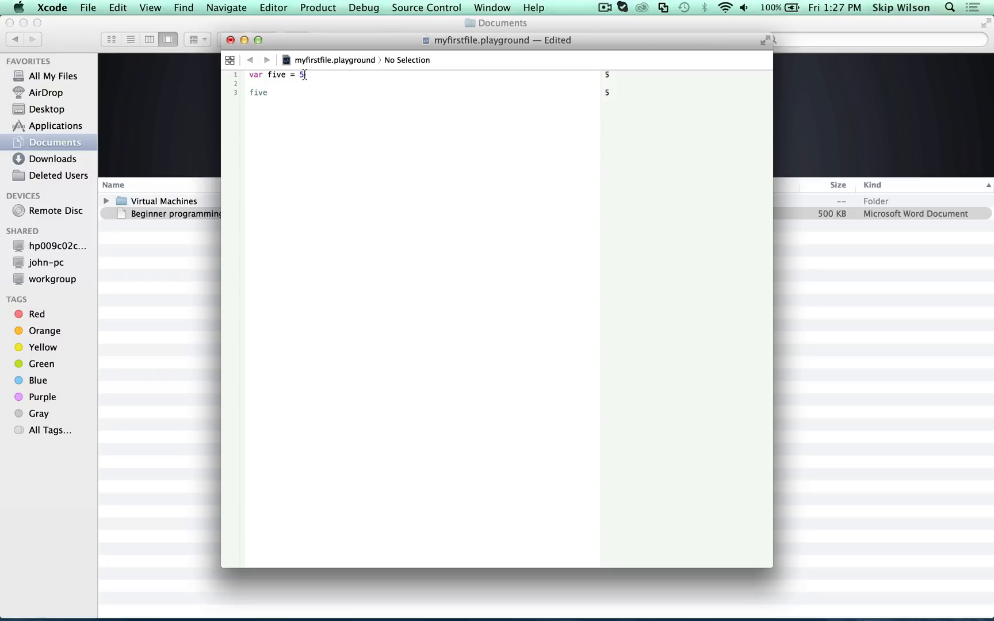
mouse_move(601, 107)
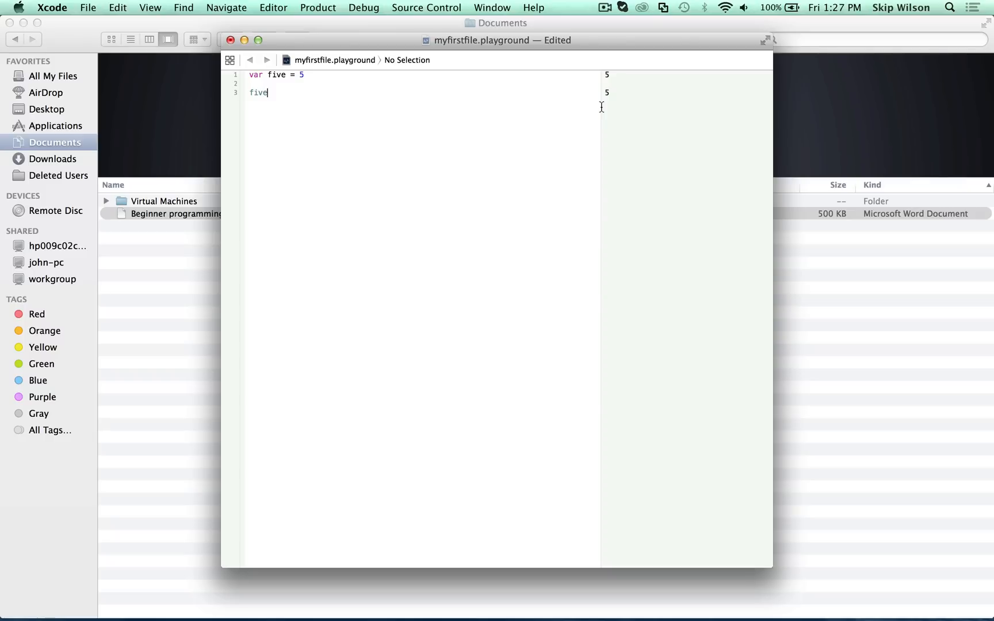
mouse_move(236, 99)
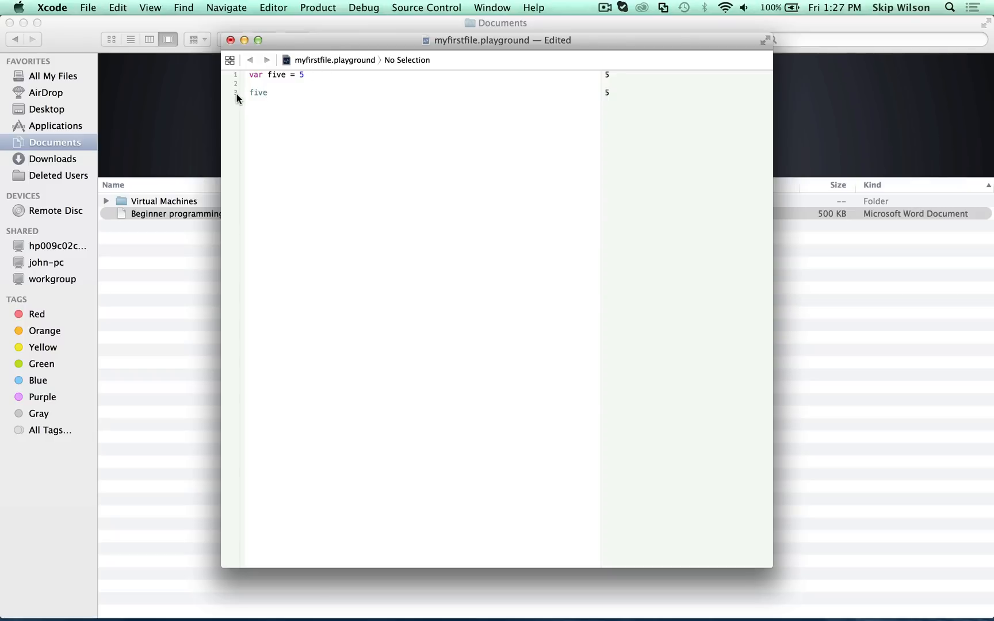
mouse_move(235, 86)
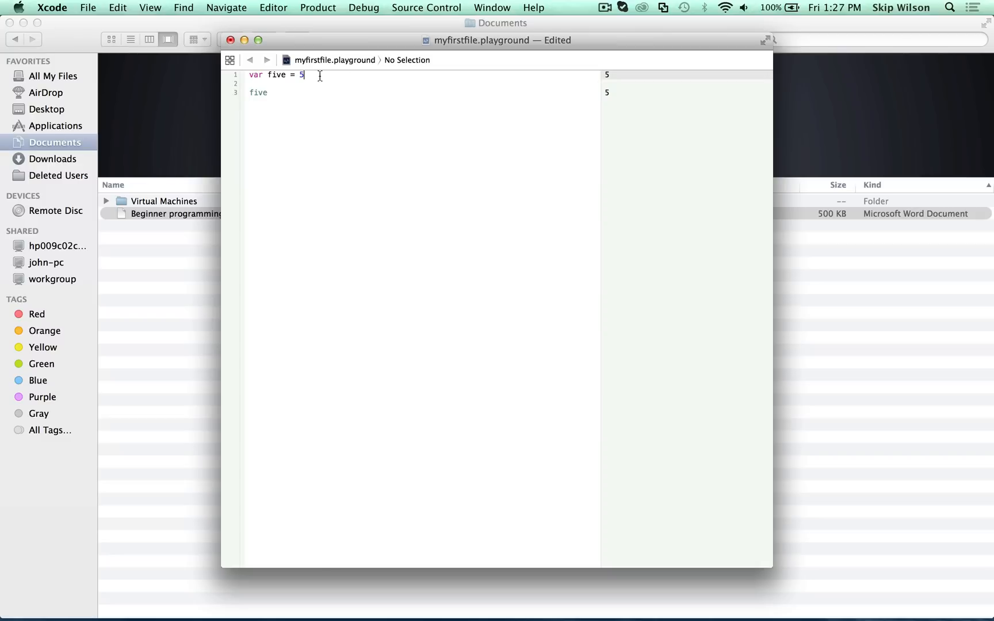
text(6)
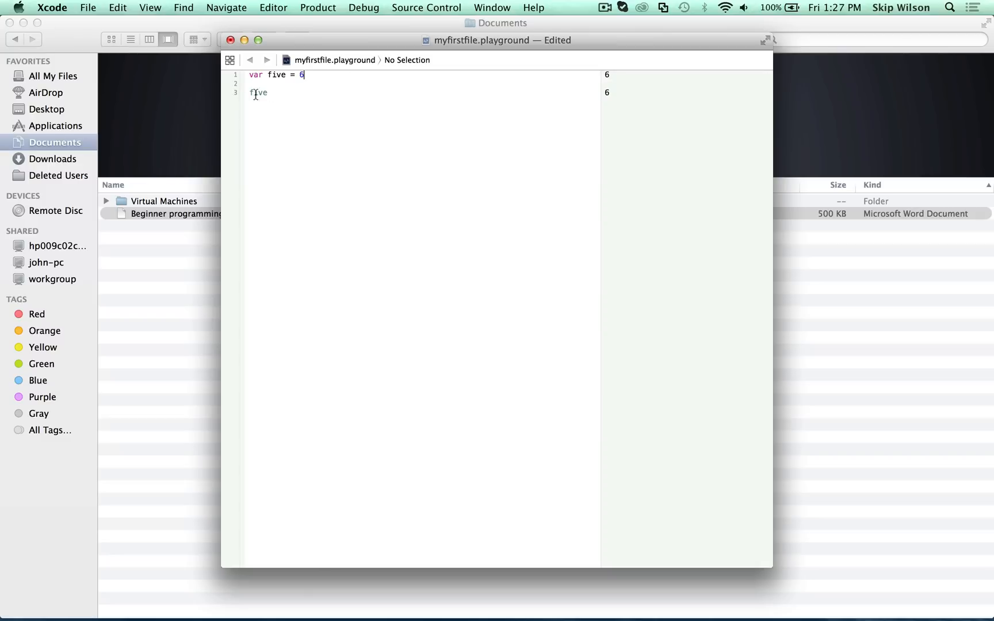
double_click(259, 93)
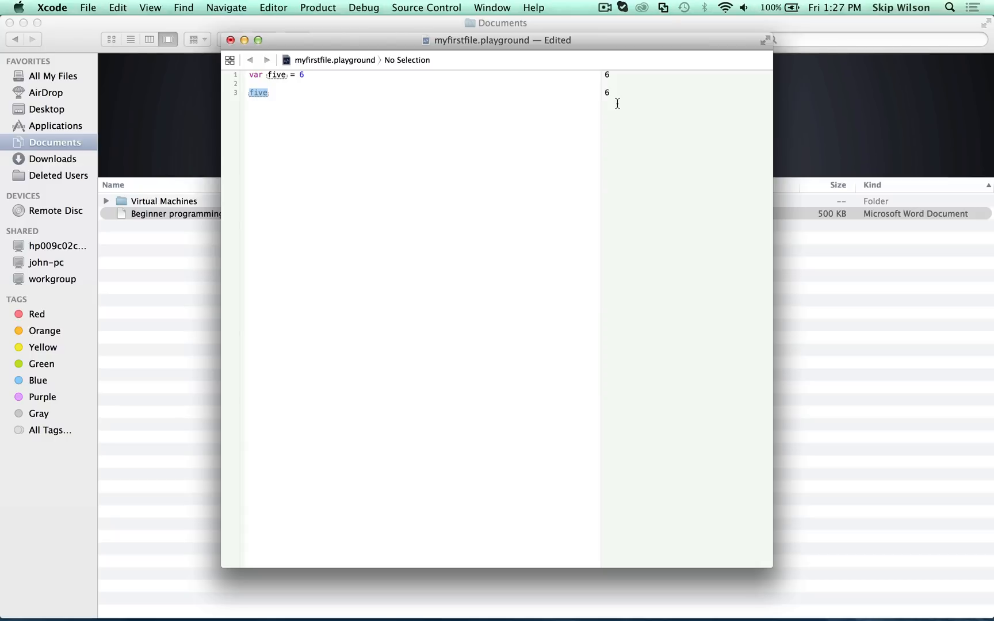
mouse_move(626, 106)
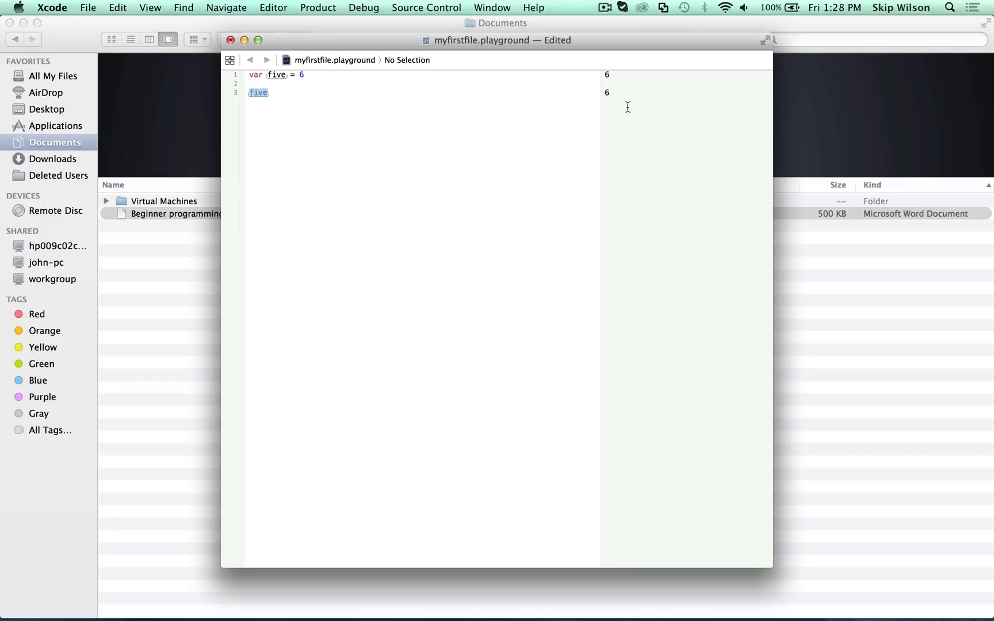
mouse_move(269, 78)
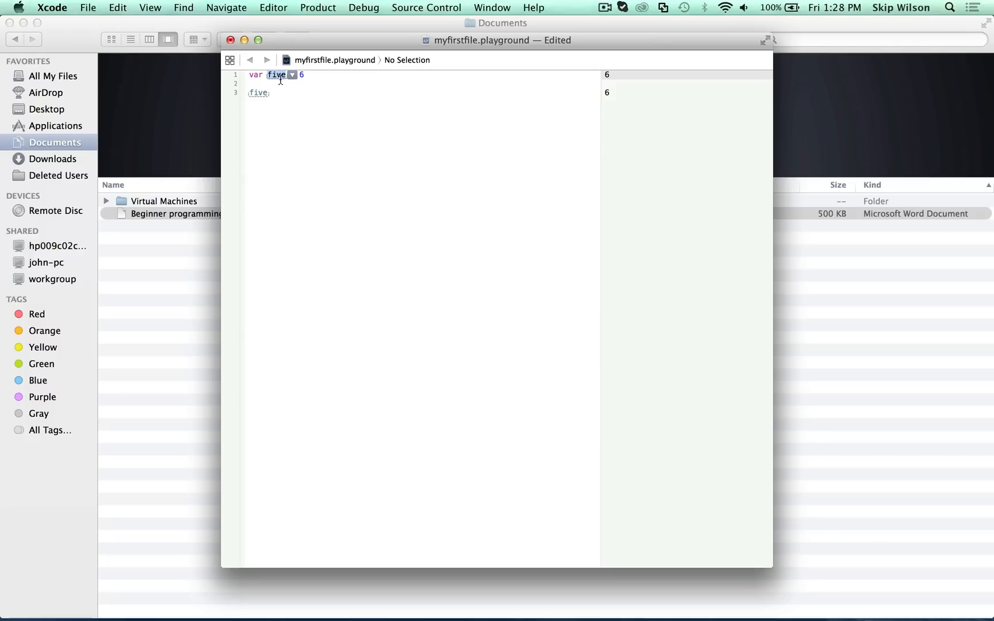
Step: Rename five to 'number' in the declaration and on line 3, saving via File > Save
text(number)
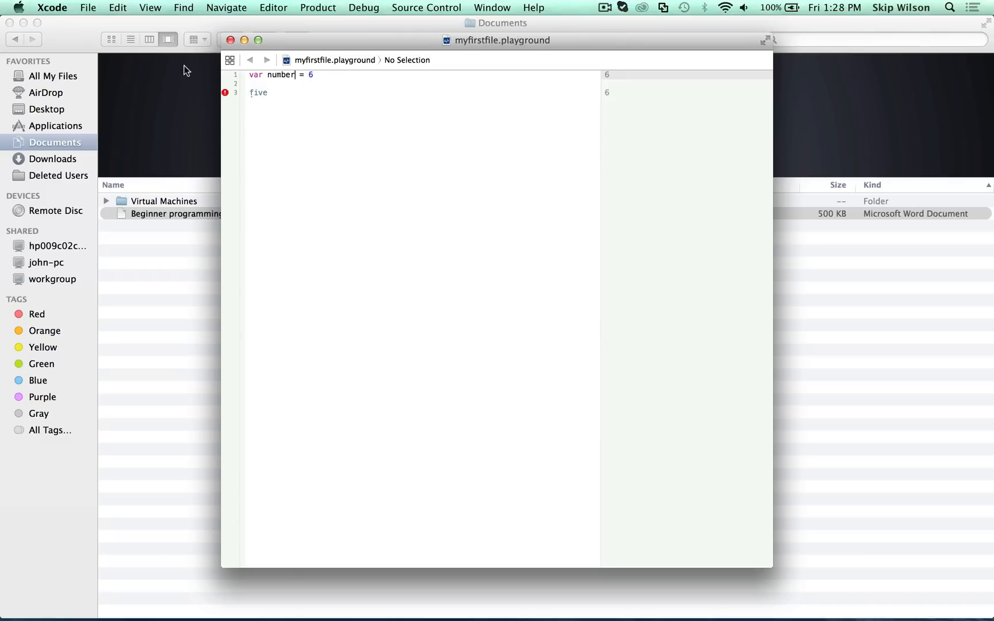
mouse_move(87, 8)
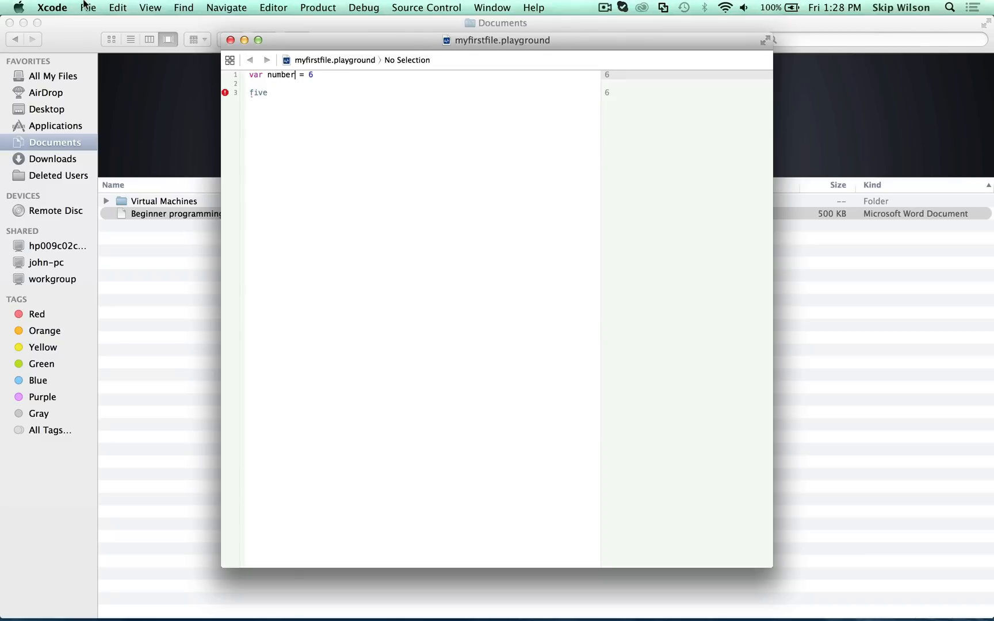
click(87, 7)
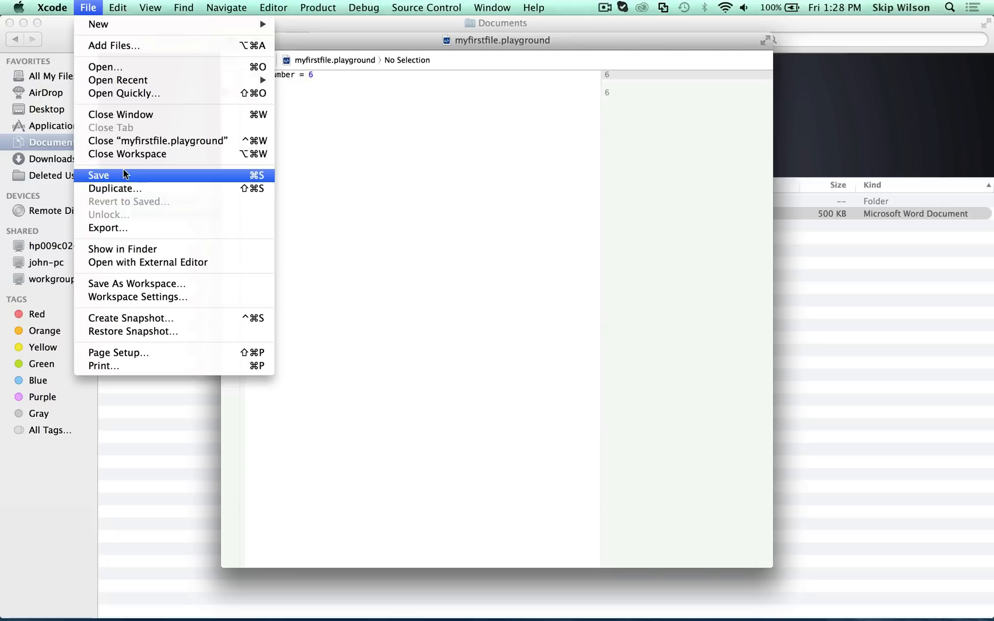
click(99, 175)
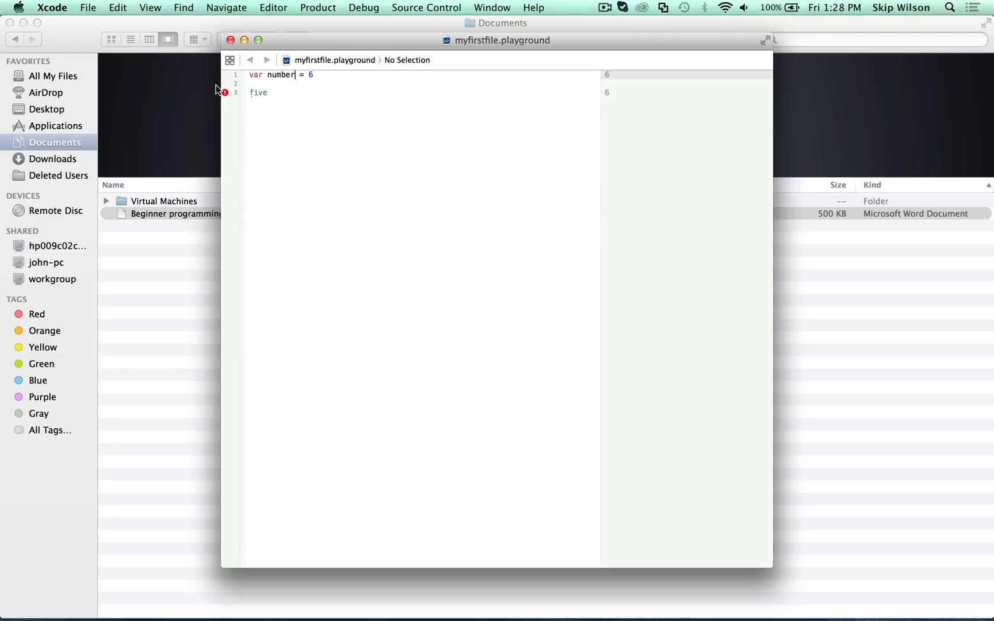
double_click(280, 75)
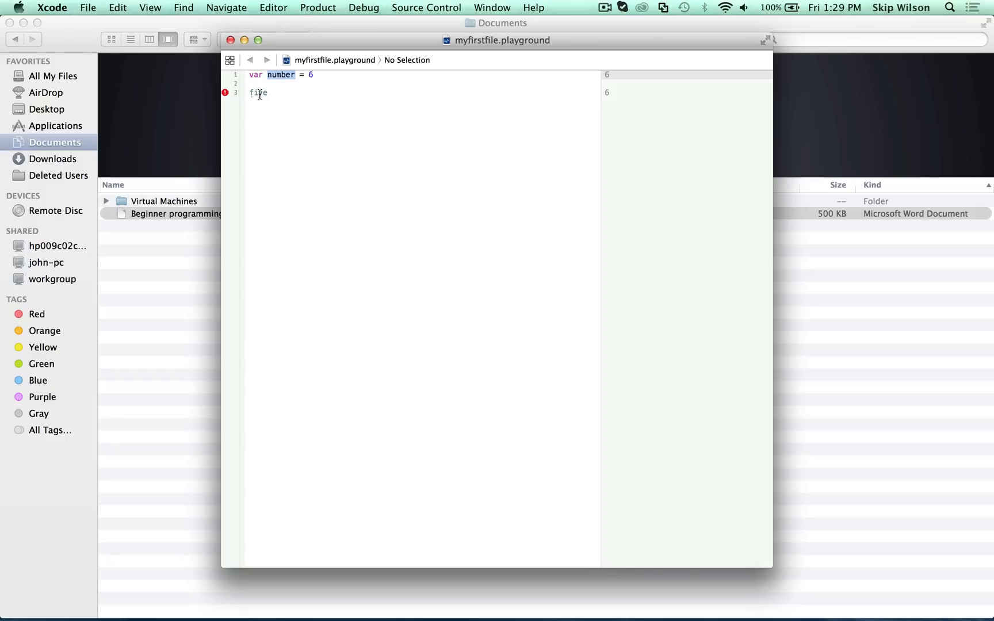
text(number)
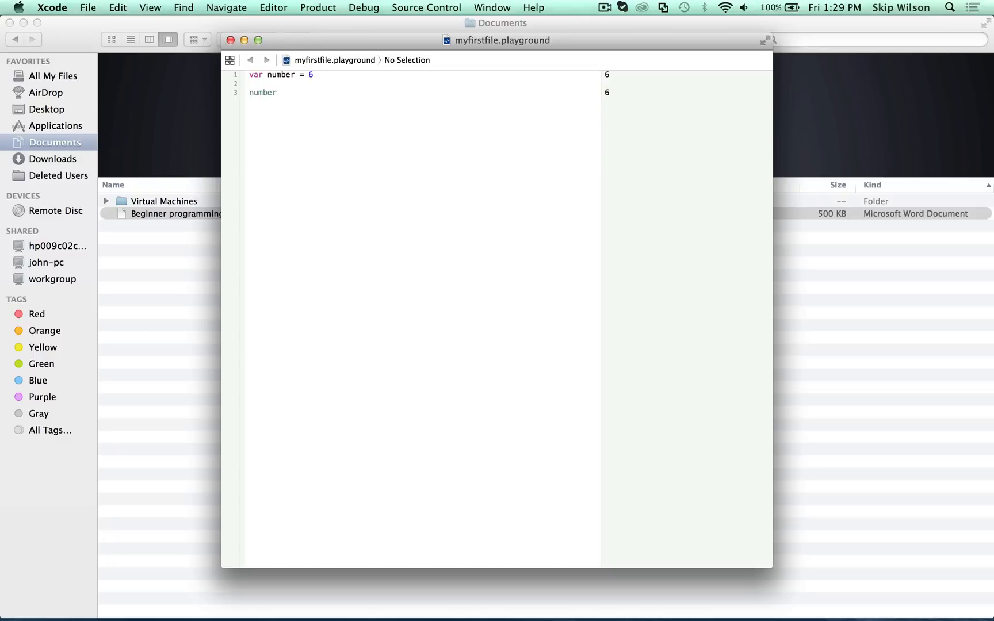
mouse_move(632, 44)
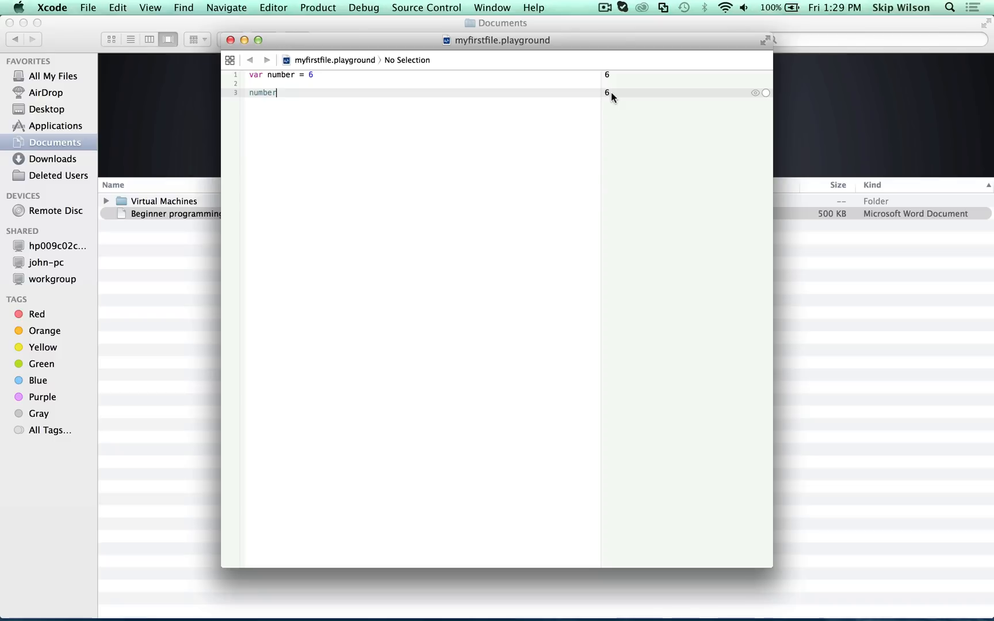
Step: Insert a new first line '6 + 6' above the existing code
key(return)
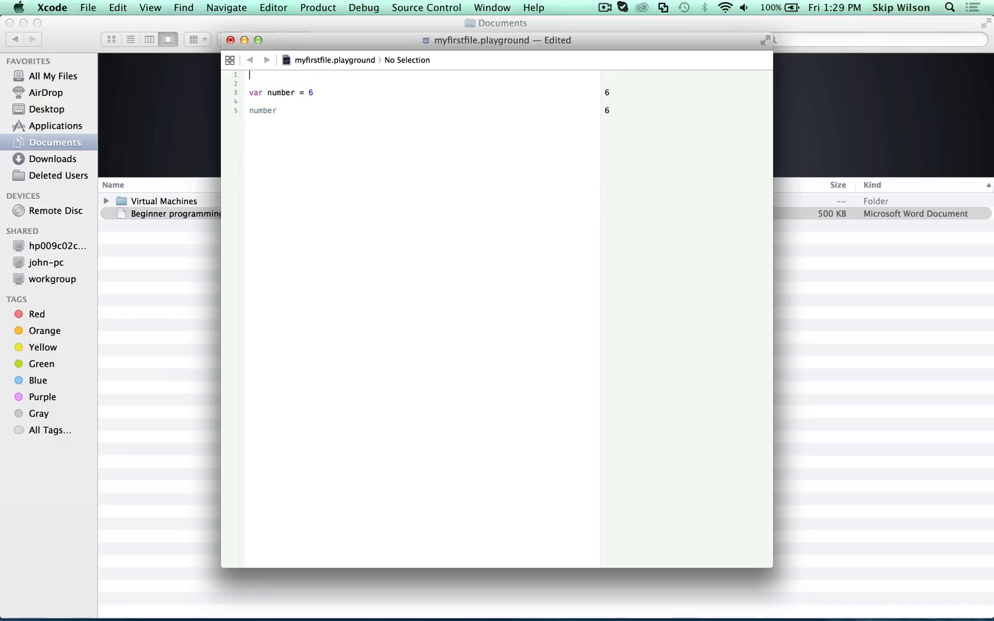
text(6 +)
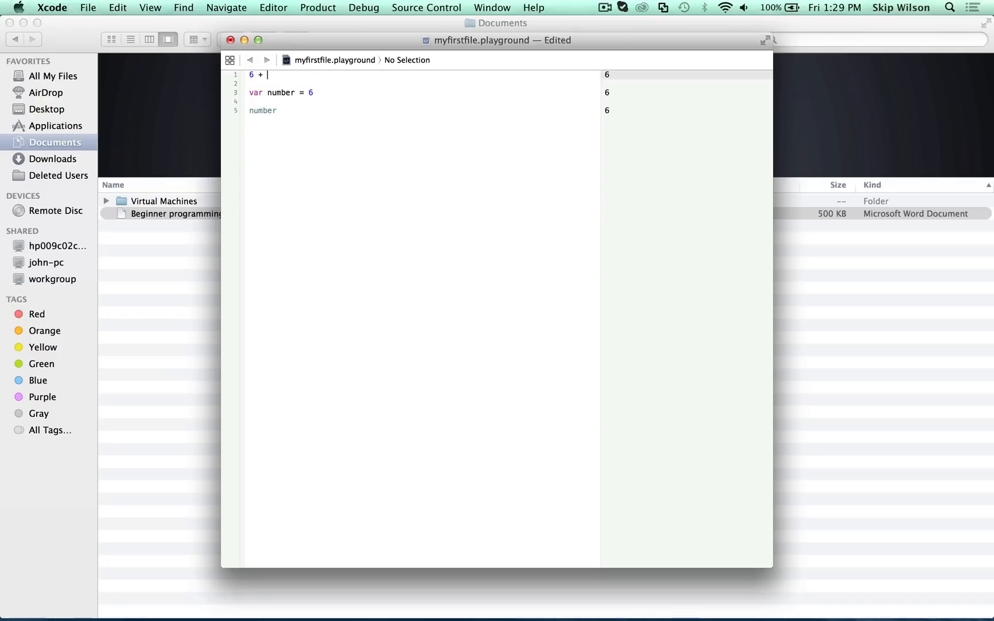
text(6)
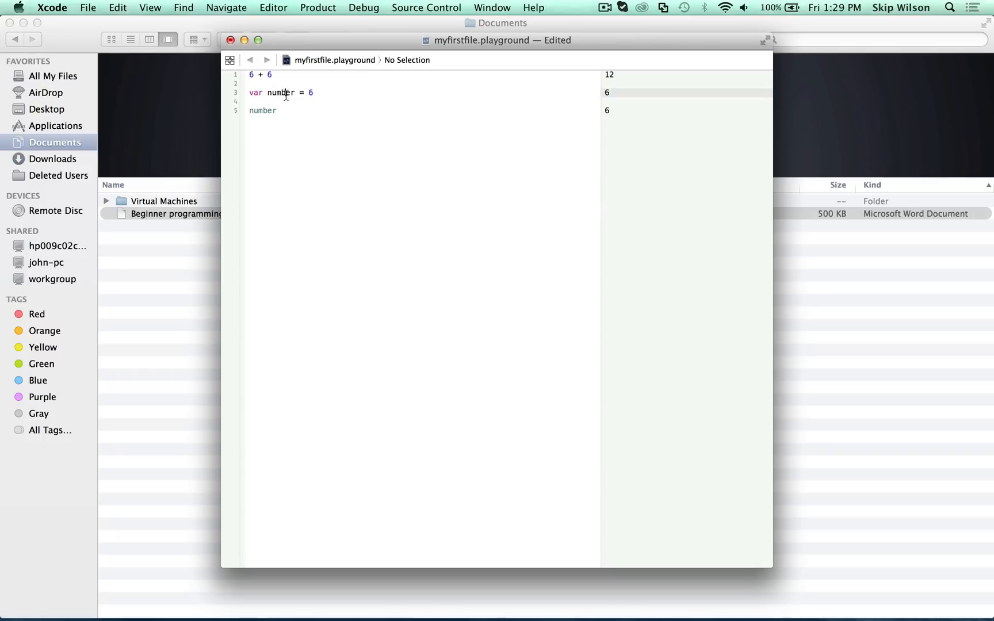
Step: Change the number line to 'number + 3' so the result shows 9
double_click(281, 93)
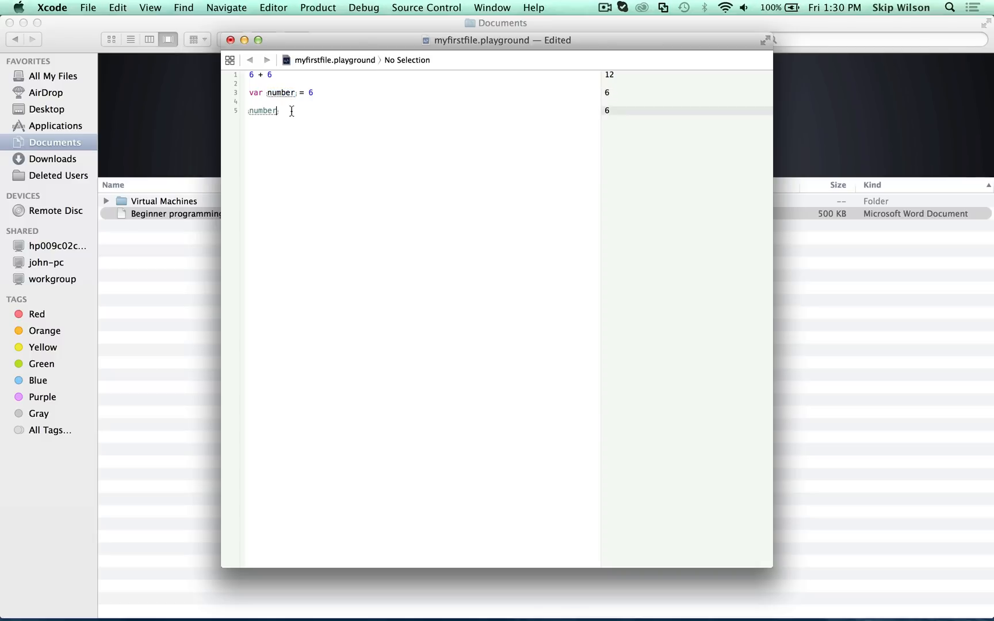
text(+)
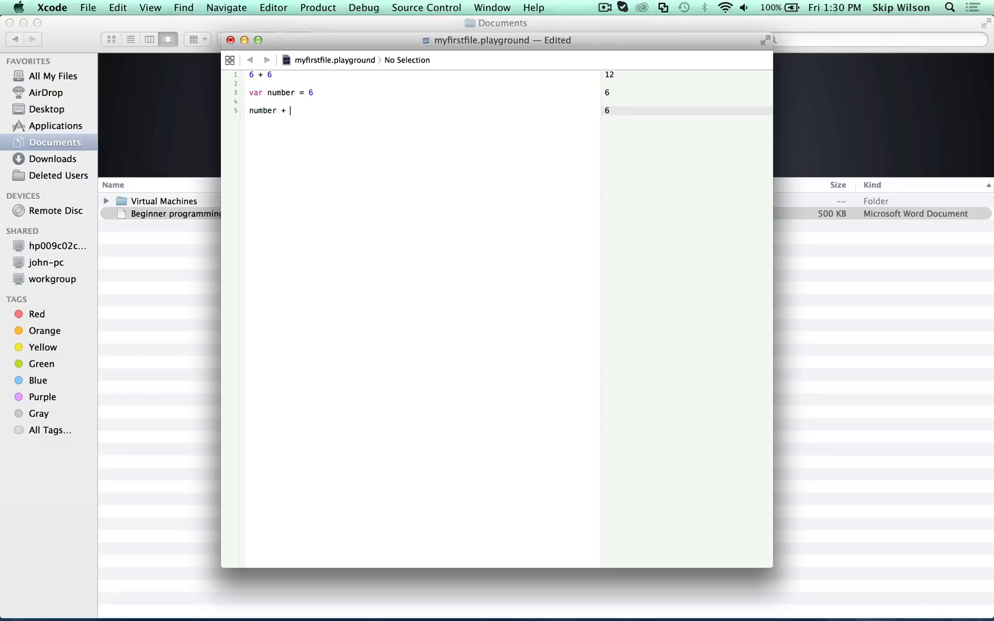
text(3)
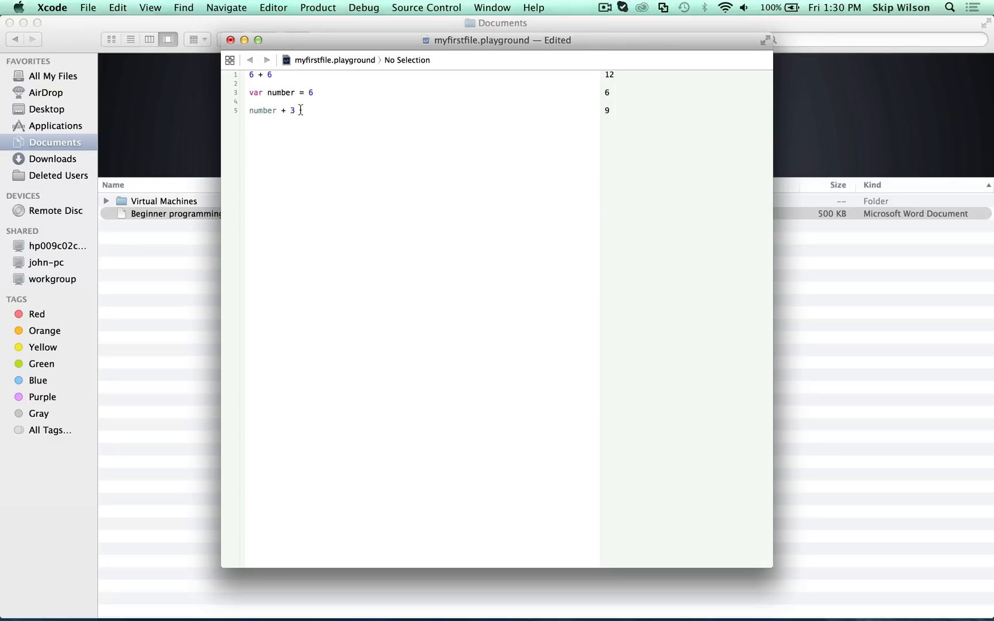
mouse_move(586, 101)
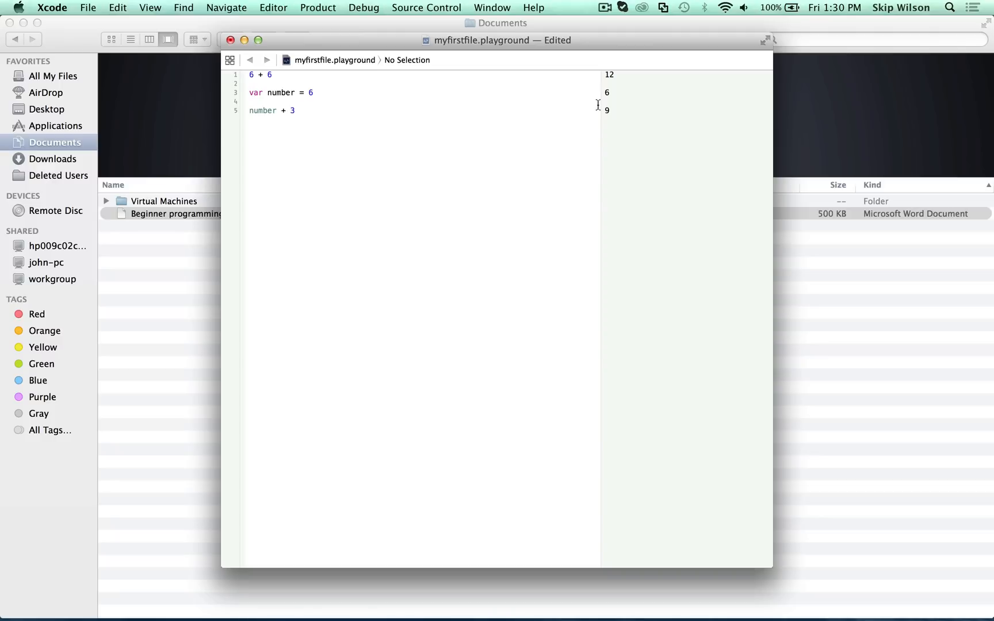
click(294, 110)
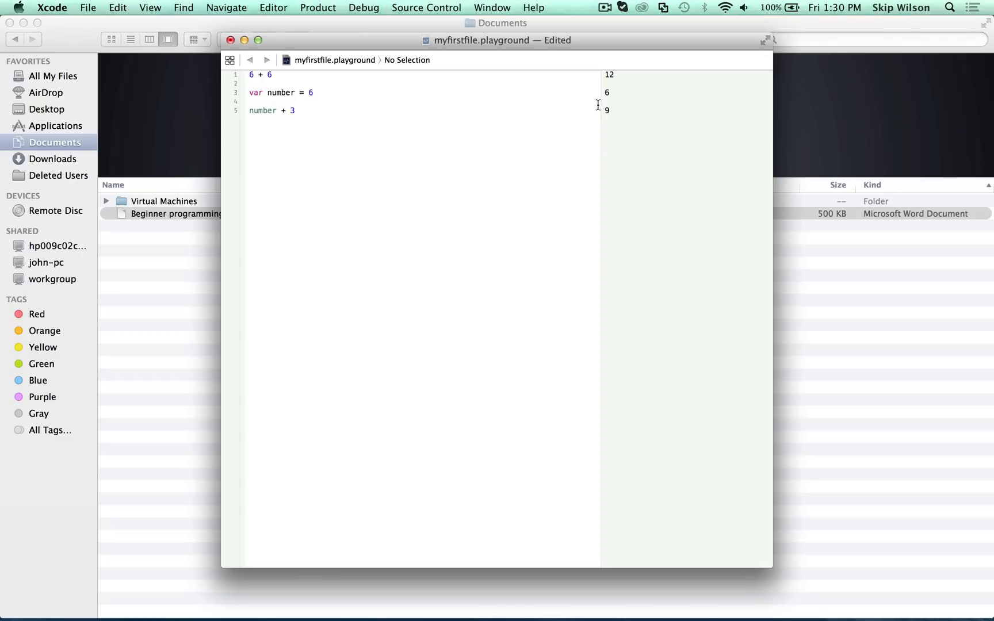
click(295, 110)
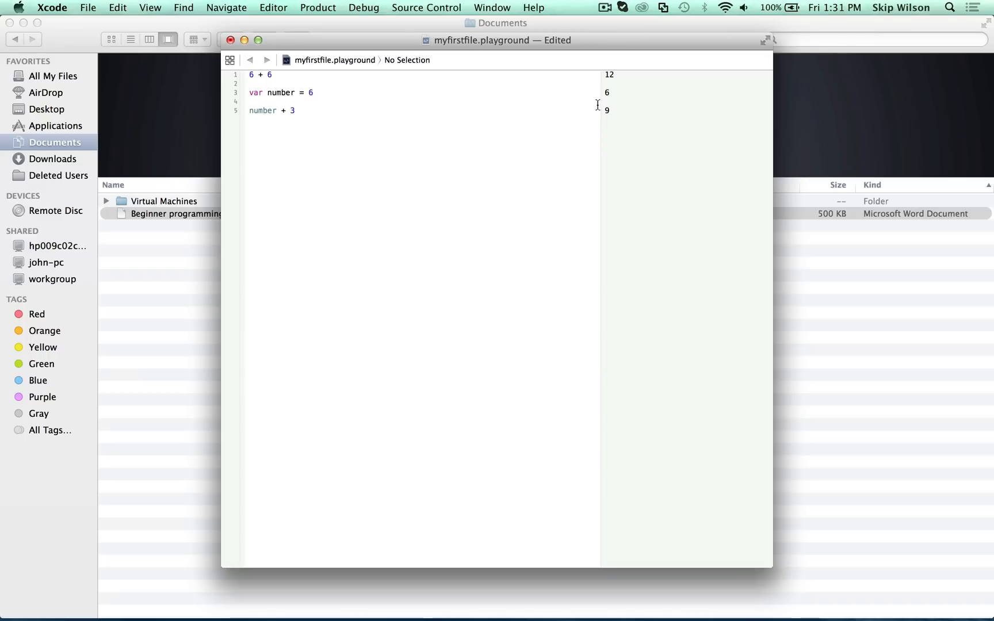
double_click(282, 92)
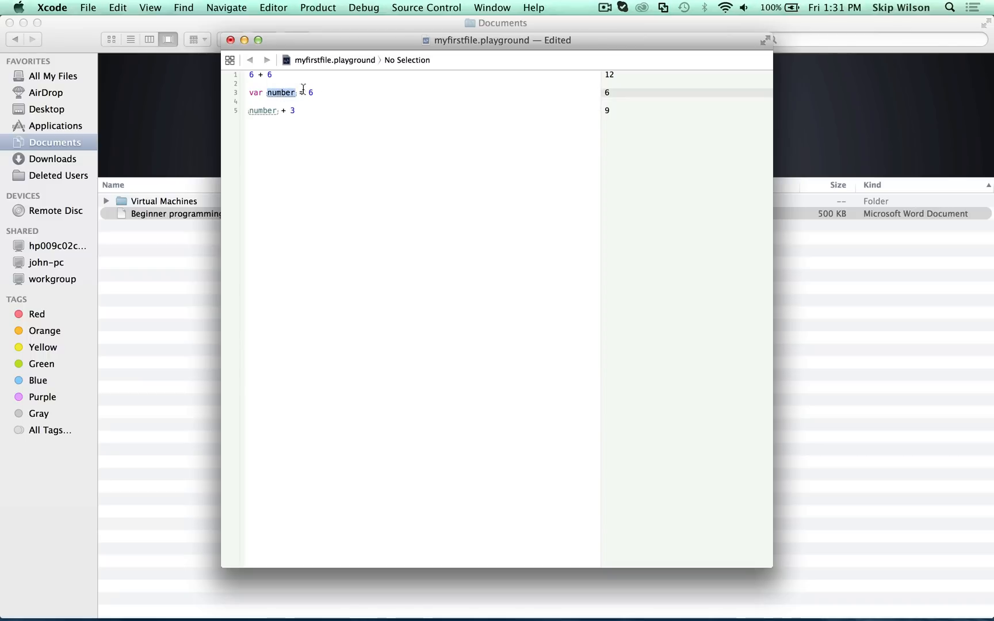
click(406, 87)
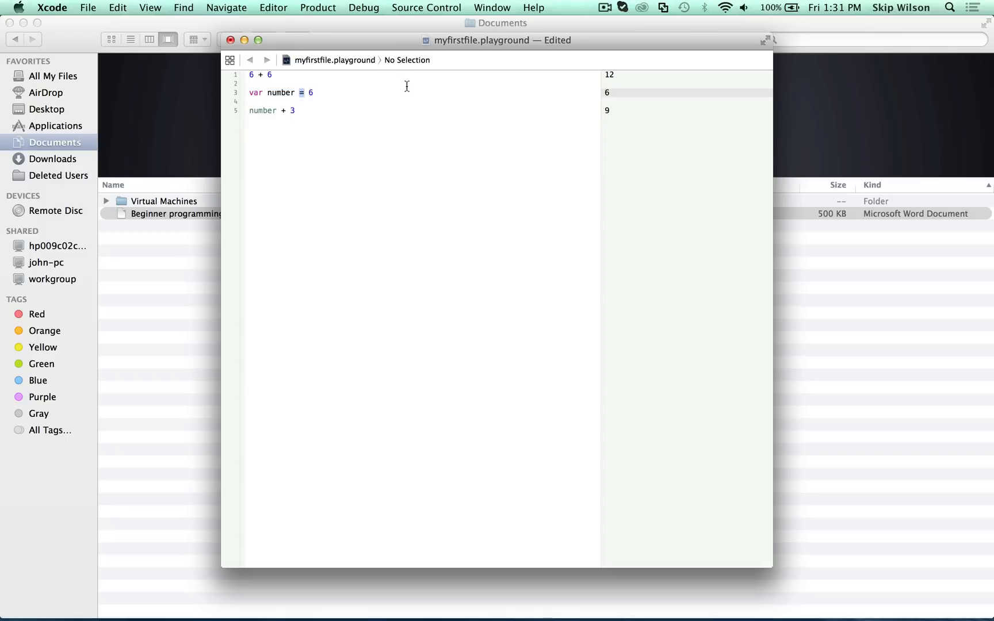
key(Return)
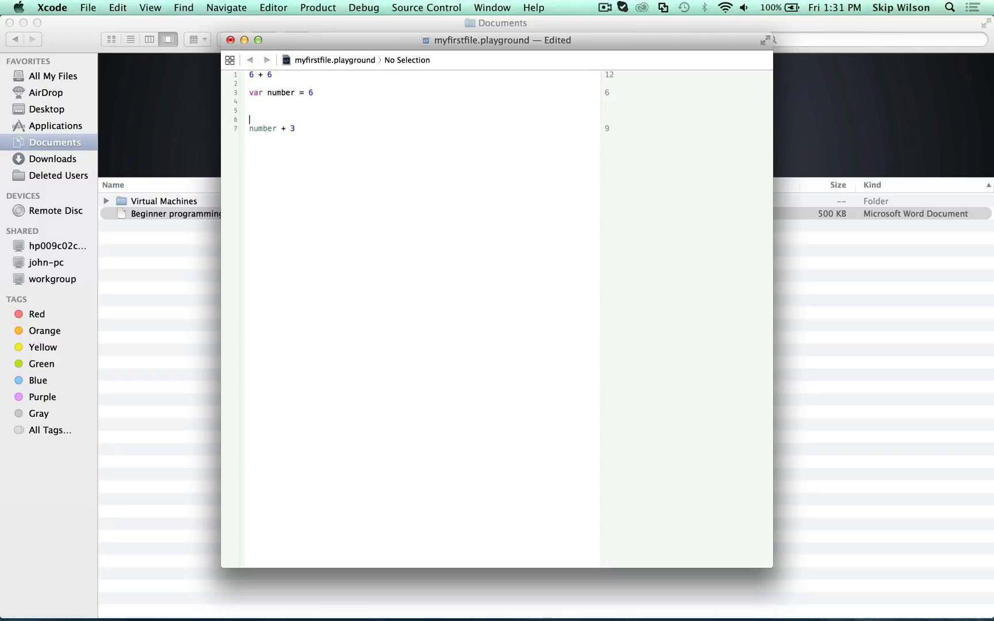
text(6 = 3)
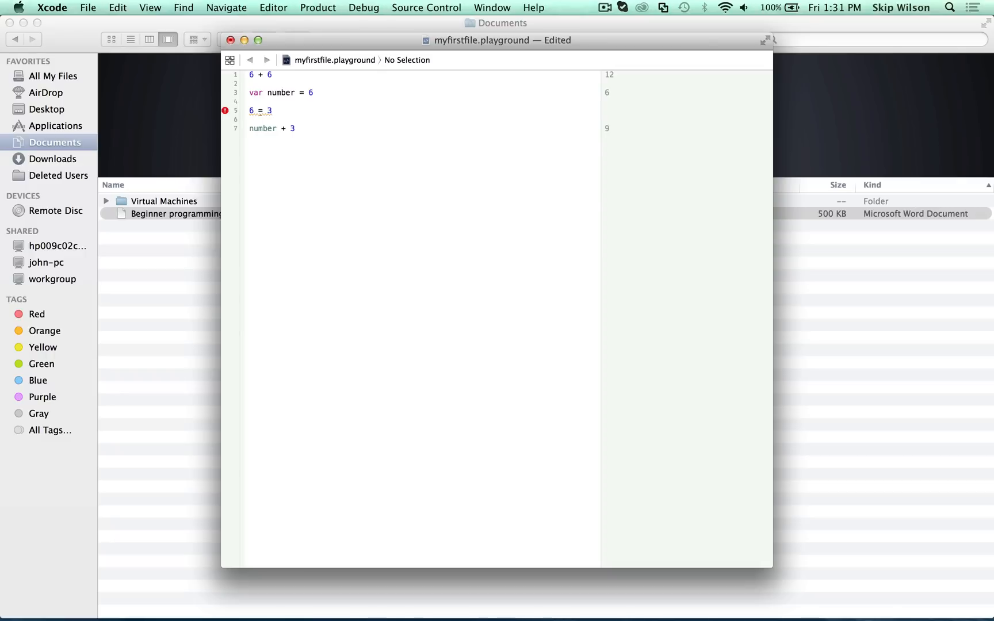
click(273, 111)
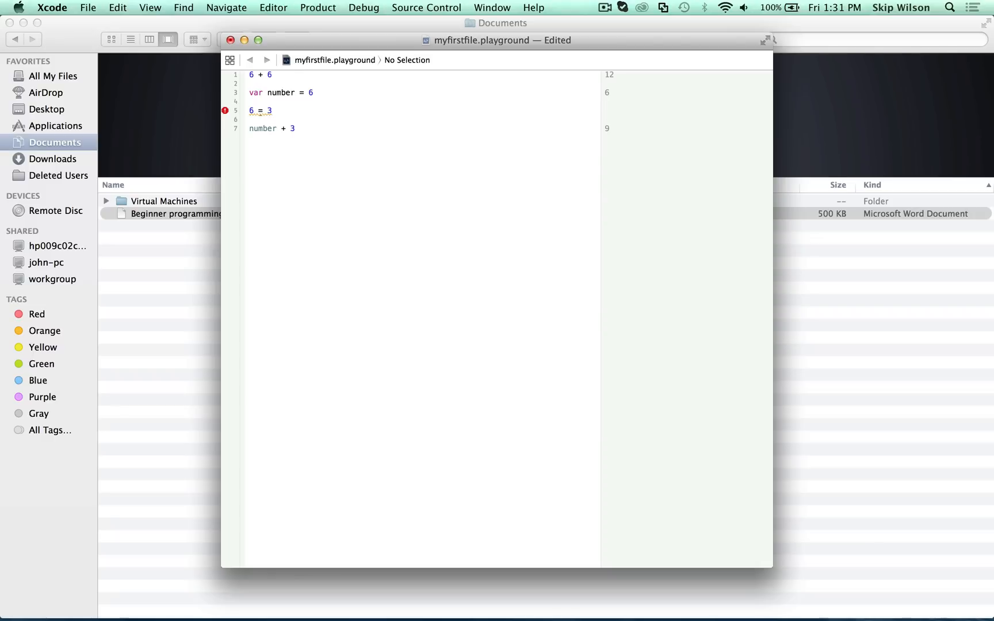
click(273, 111)
text(=)
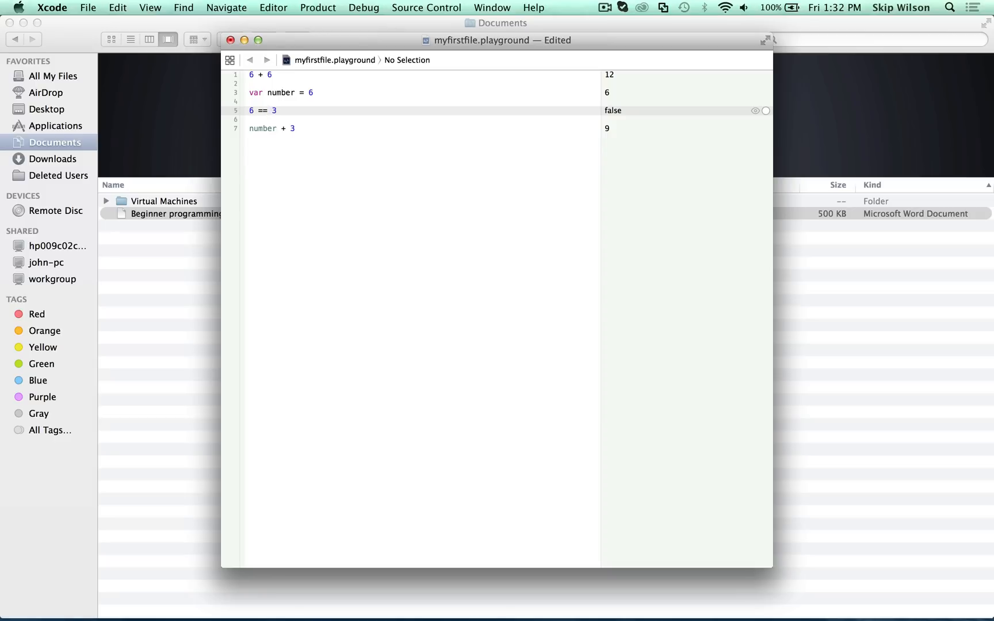
click(267, 110)
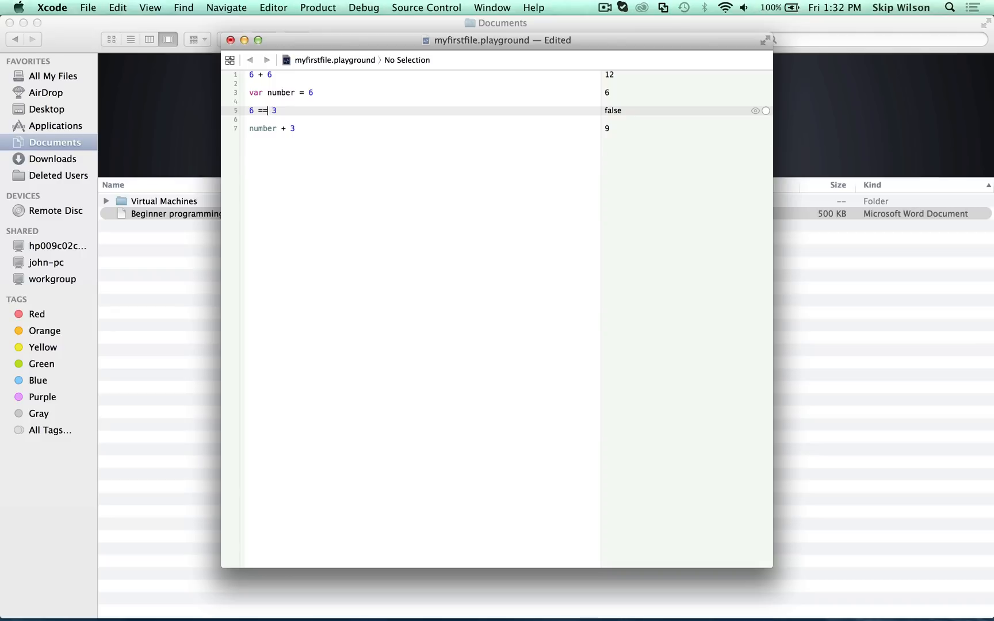
key(Backspace)
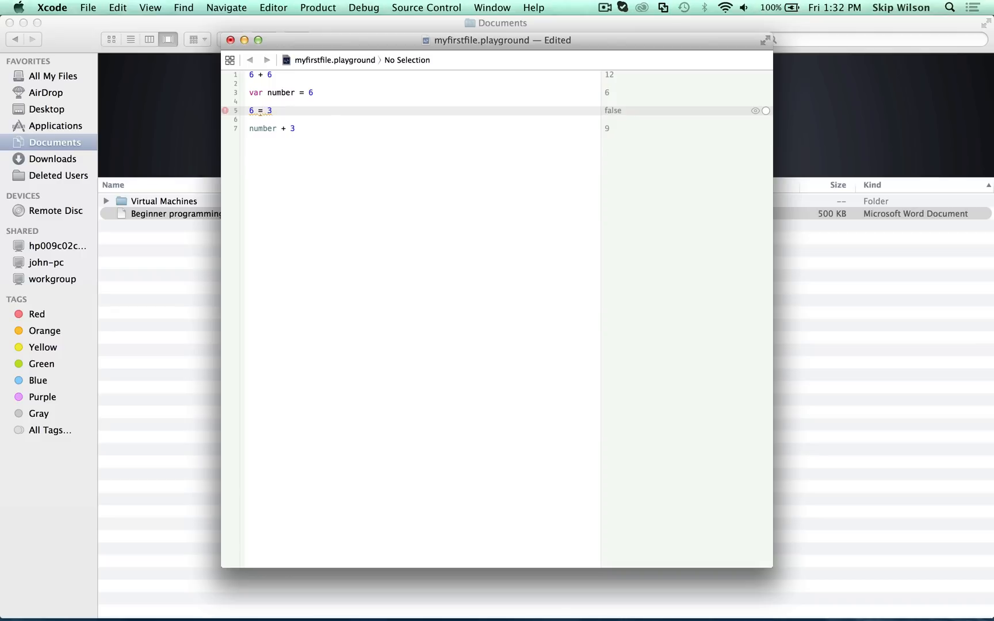
text(=)
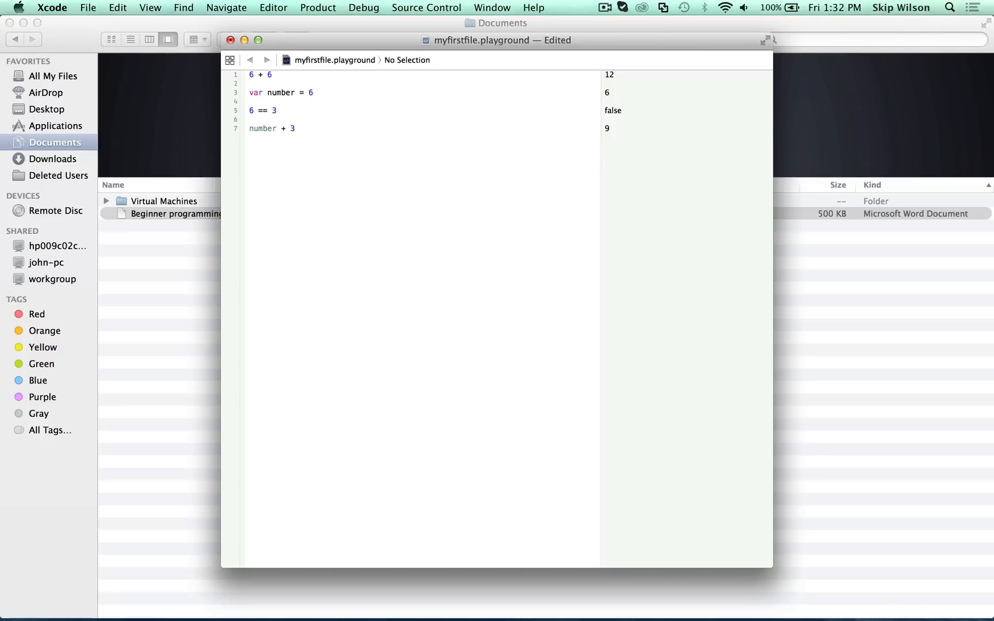
click(276, 111)
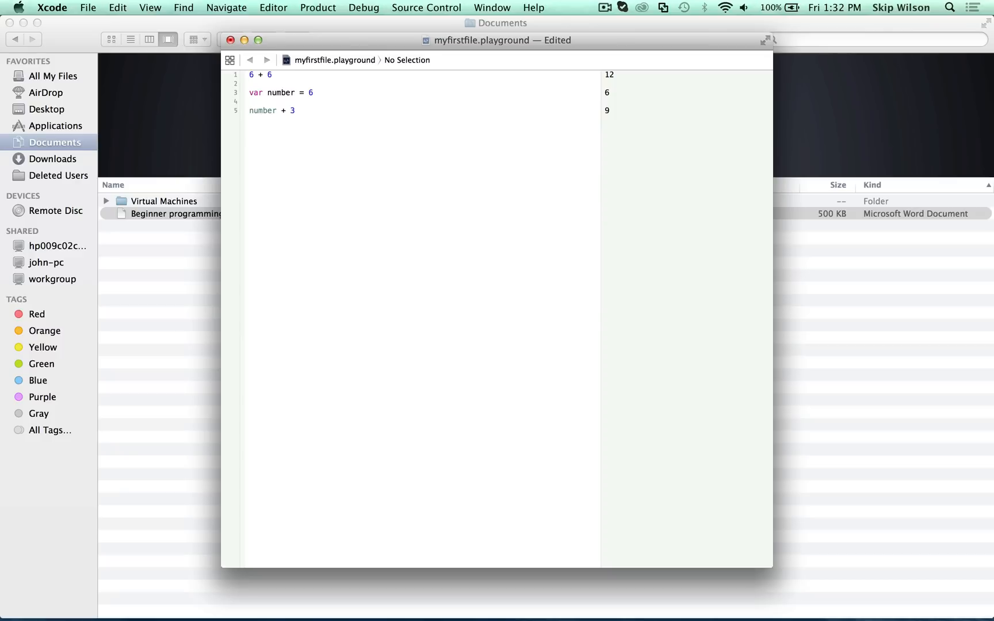
click(250, 101)
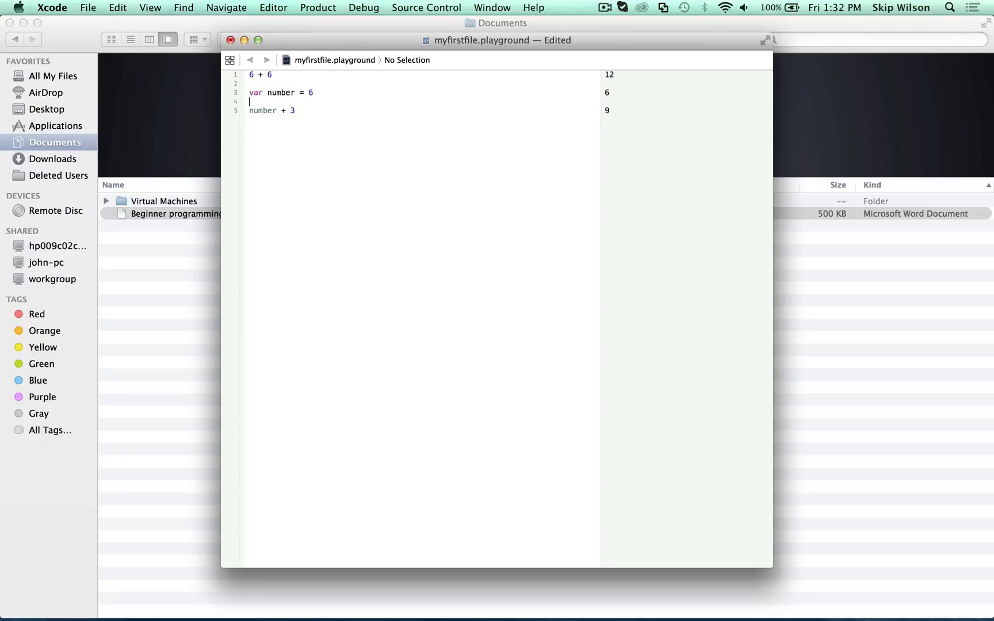
key(Return)
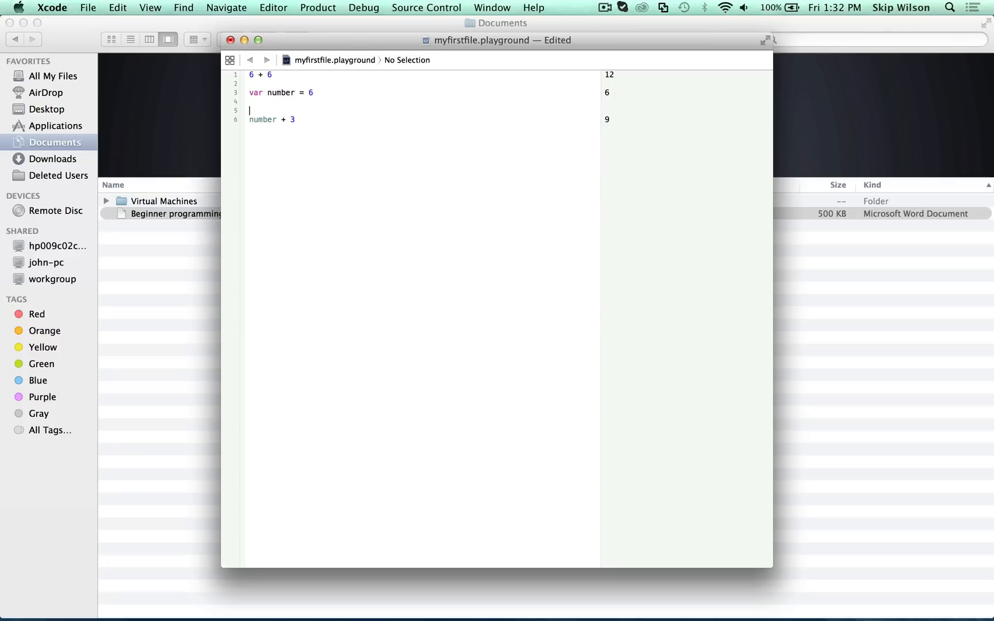
Step: Add 'number == 6' and set number to 7, giving false and 10
text(number)
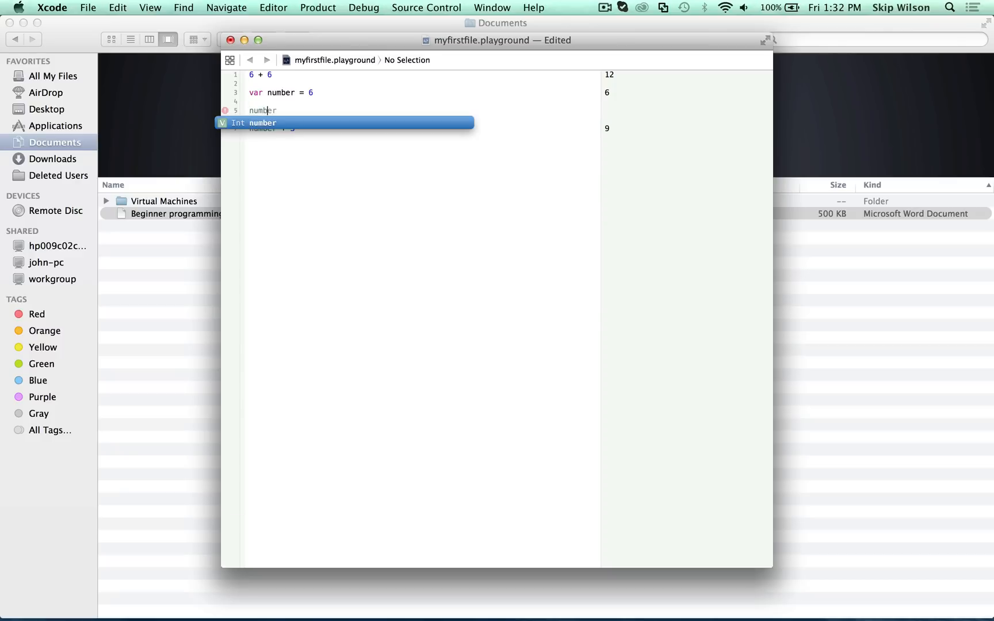
text(== 6)
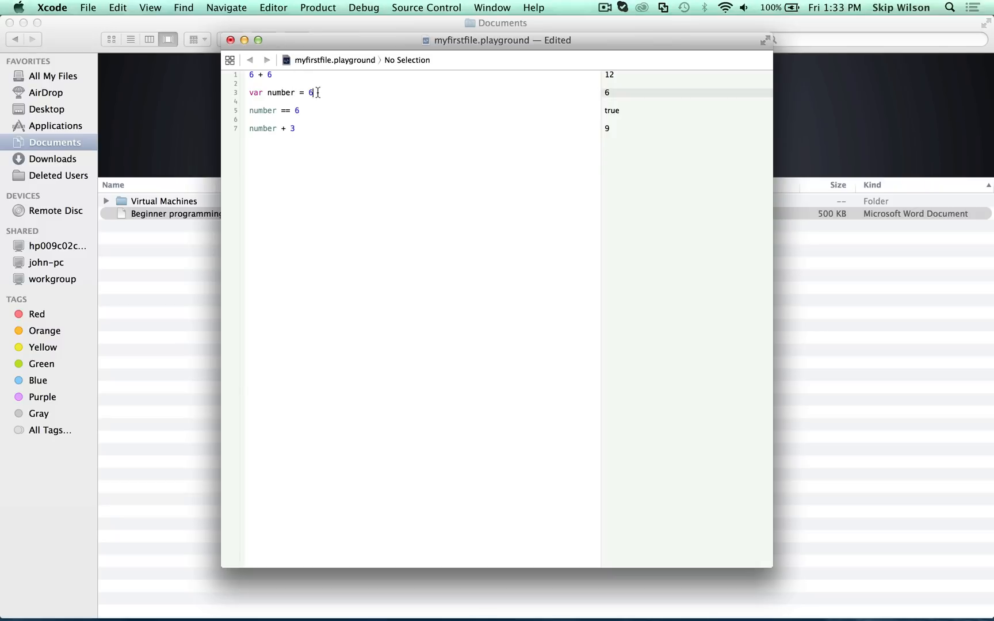
text(7)
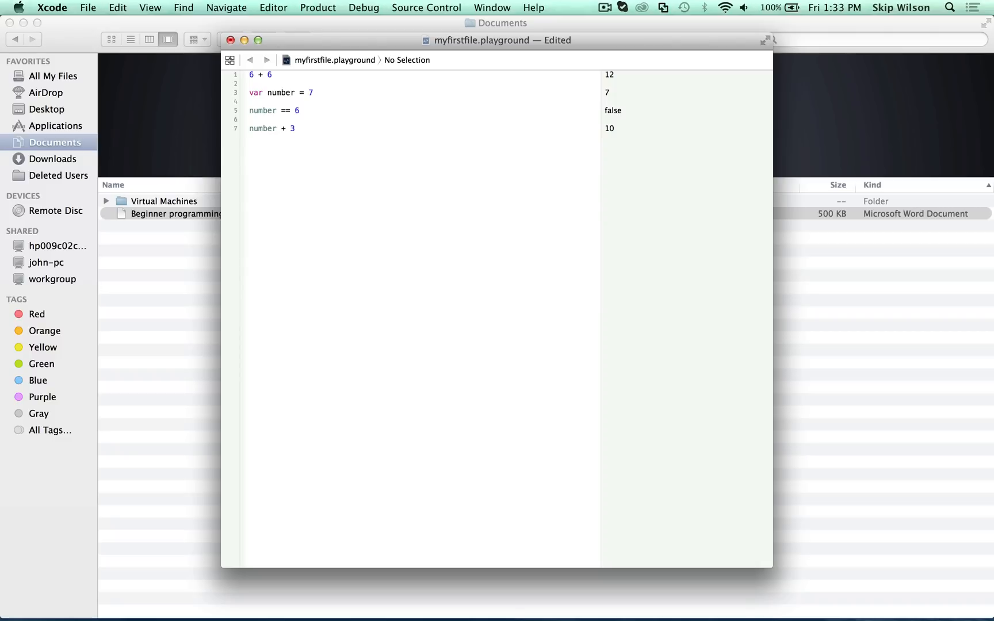
mouse_move(285, 110)
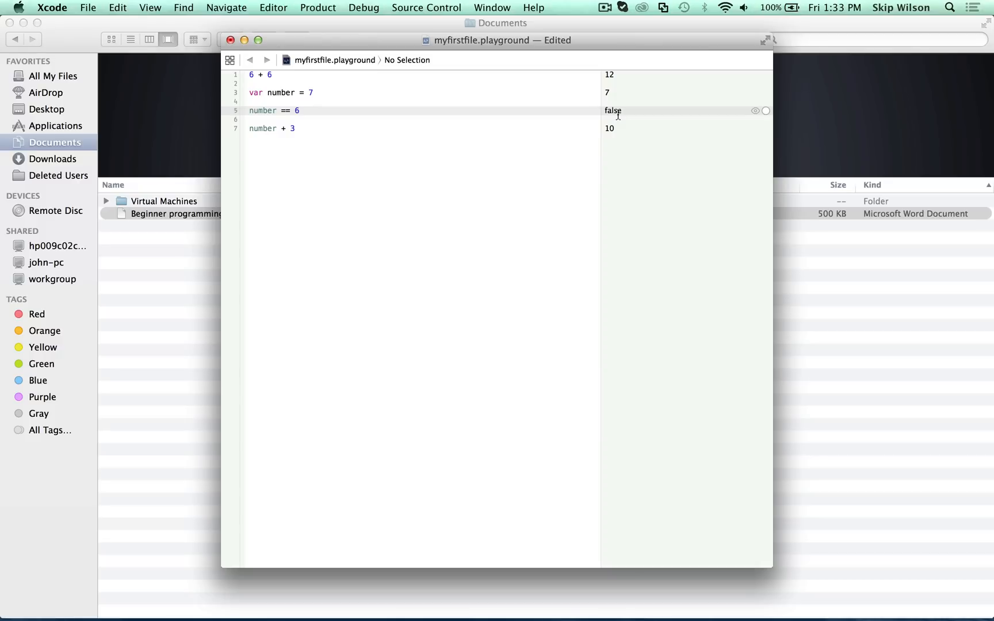
click(312, 93)
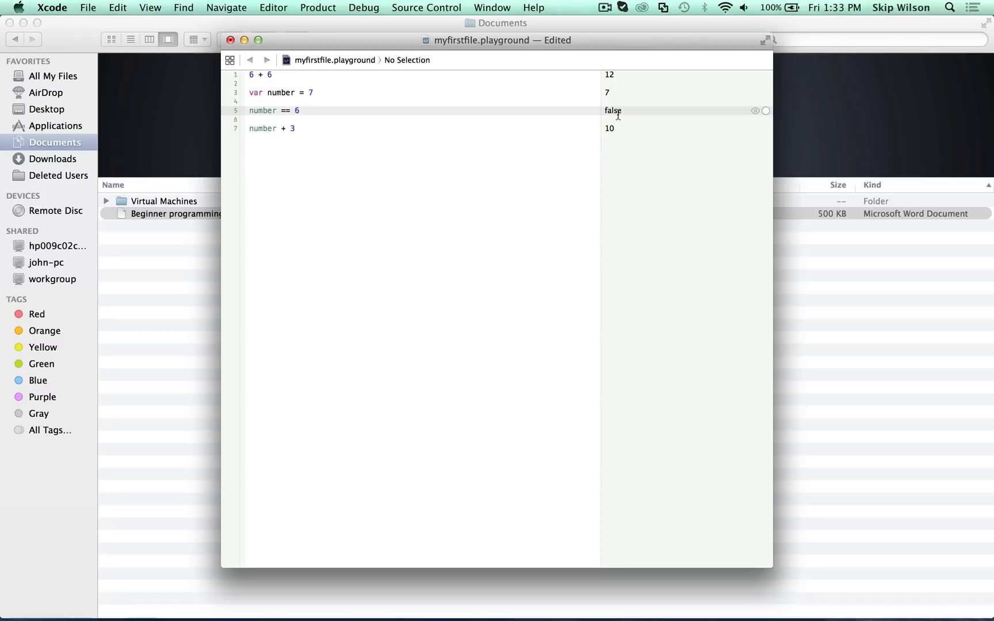
click(312, 92)
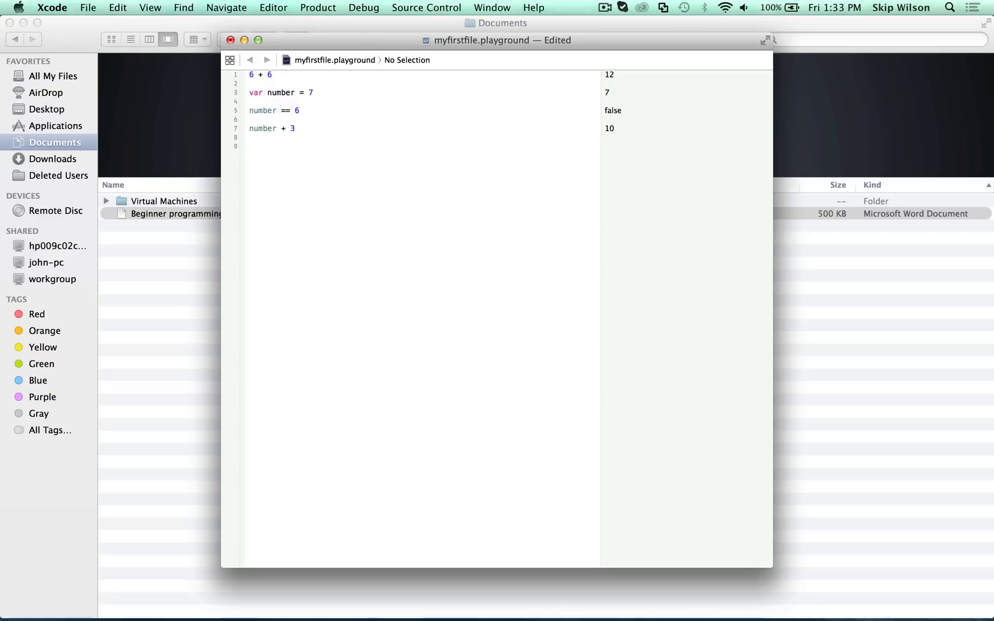
Step: Declare 'var word' and wrap hello in double quotes so it holds "hello"
text(var)
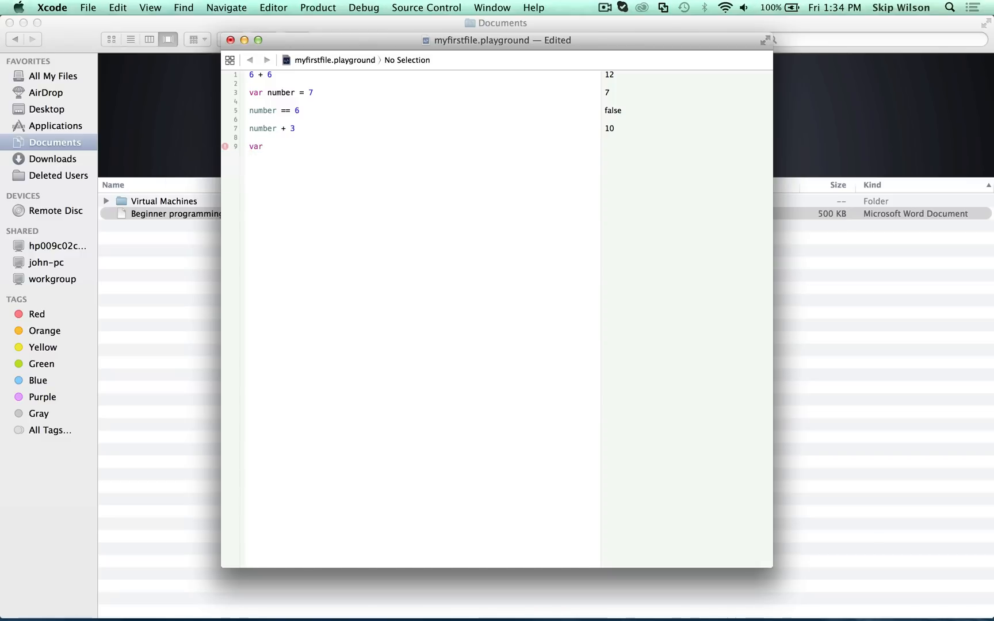
text(word = hello)
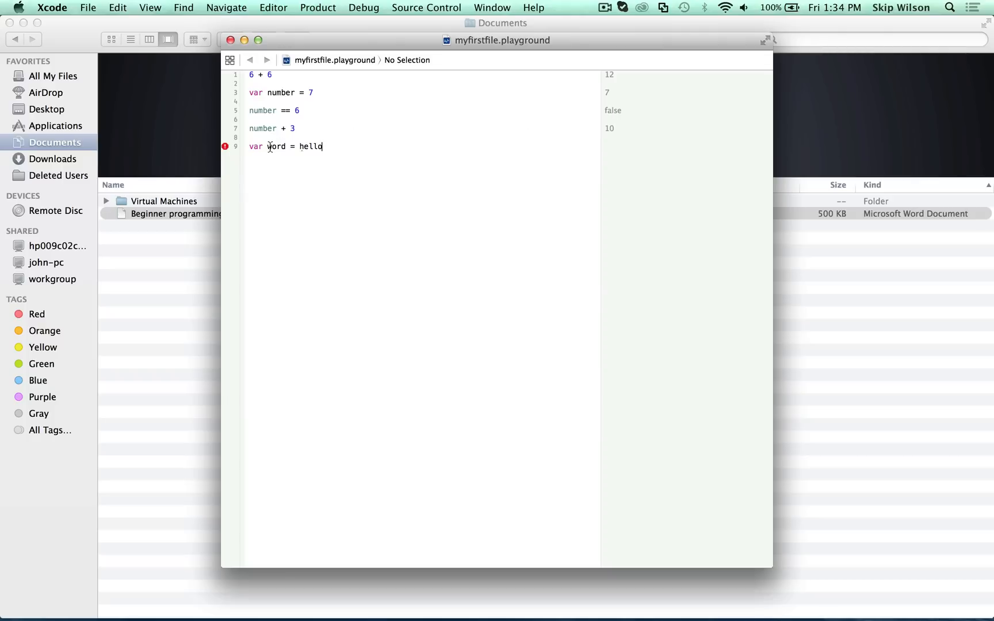
mouse_move(309, 147)
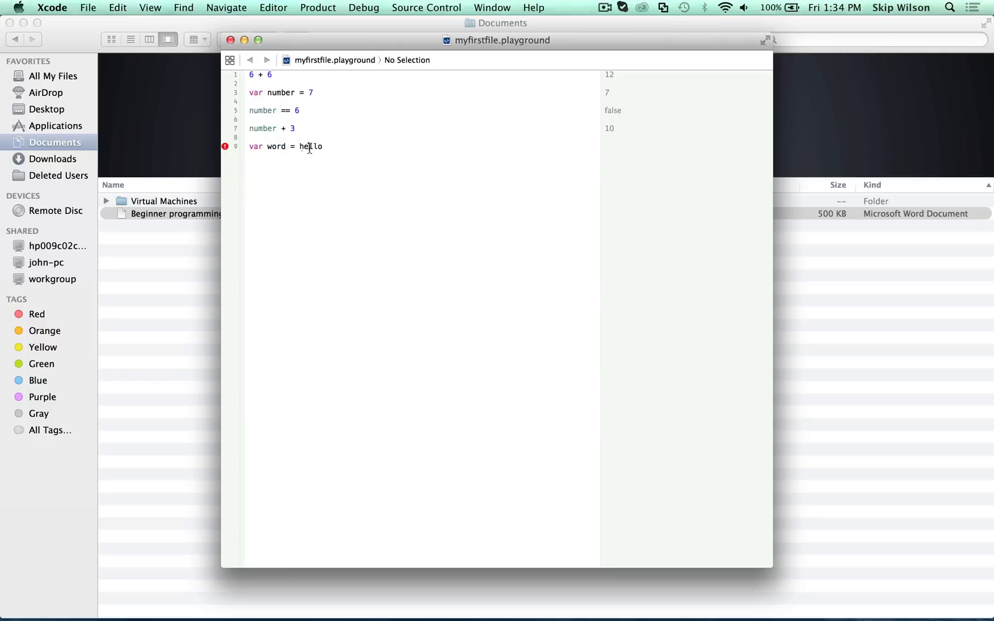
double_click(311, 146)
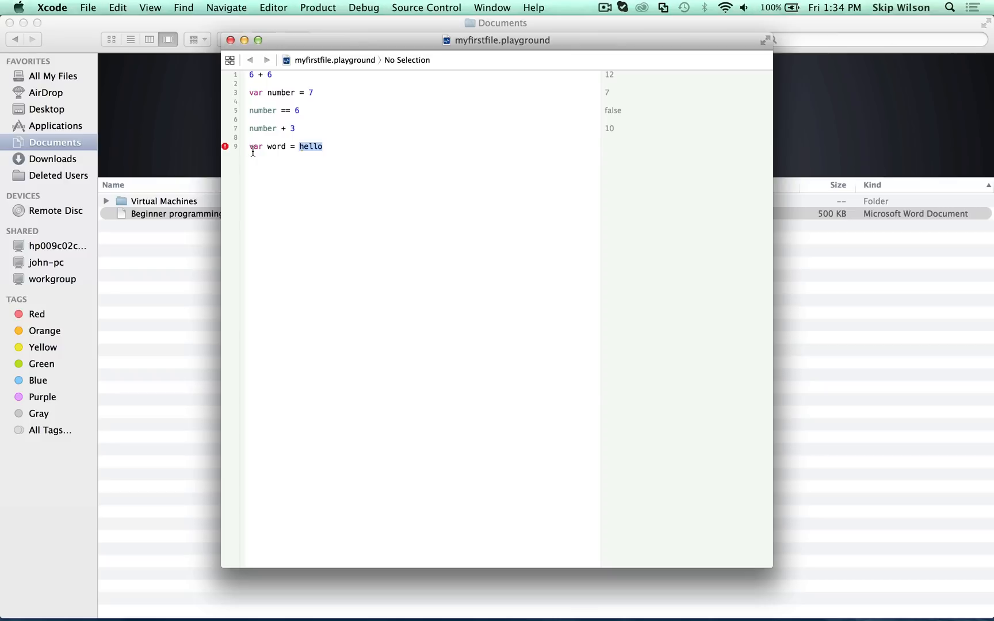
mouse_move(293, 145)
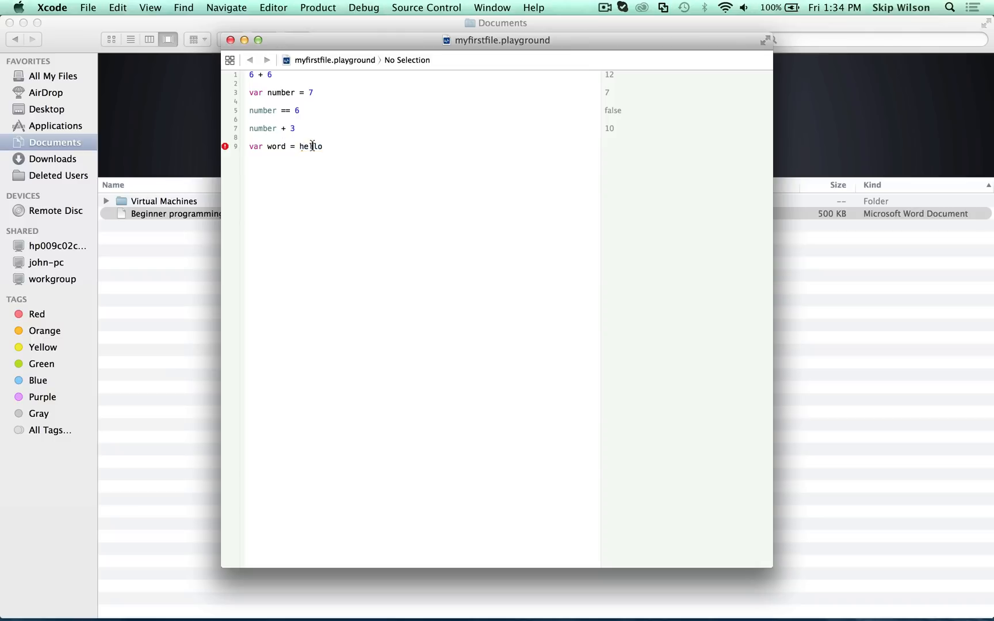
double_click(310, 147)
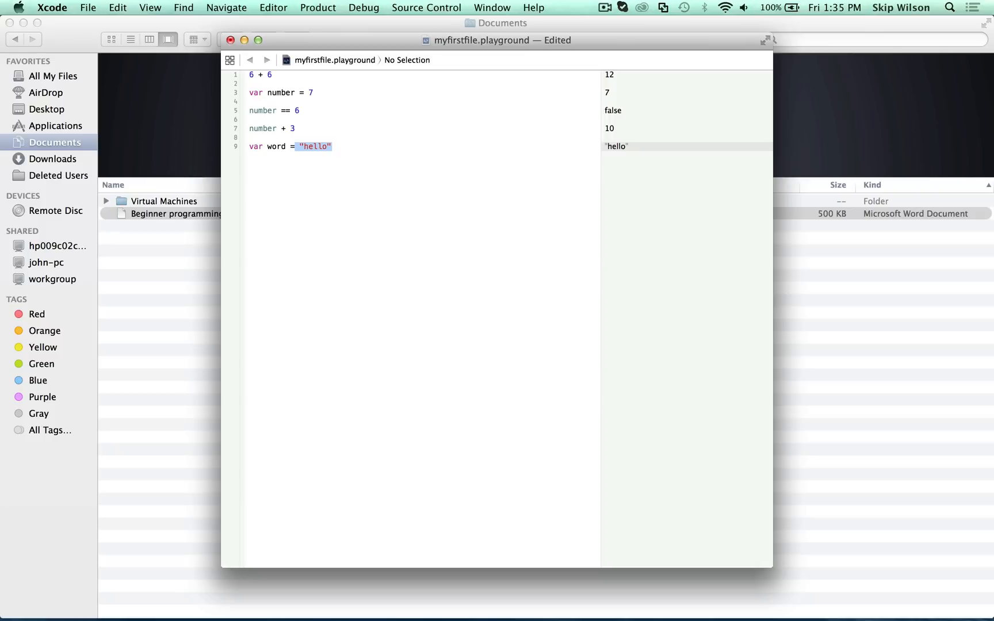
key(Return)
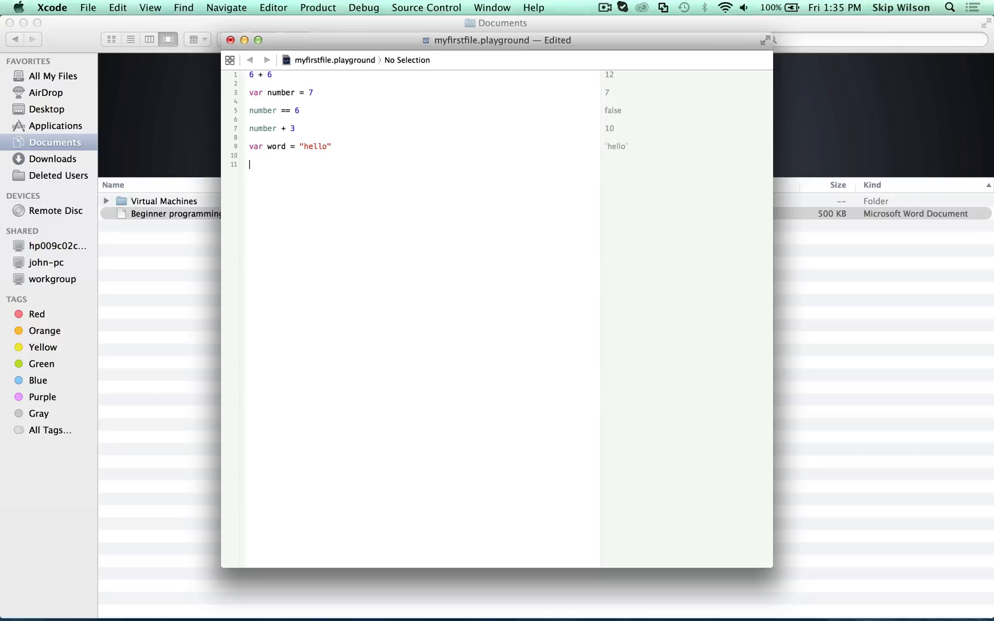
Step: Write 'word + " " + "world"' on line 13, producing "hello world"
text(word)
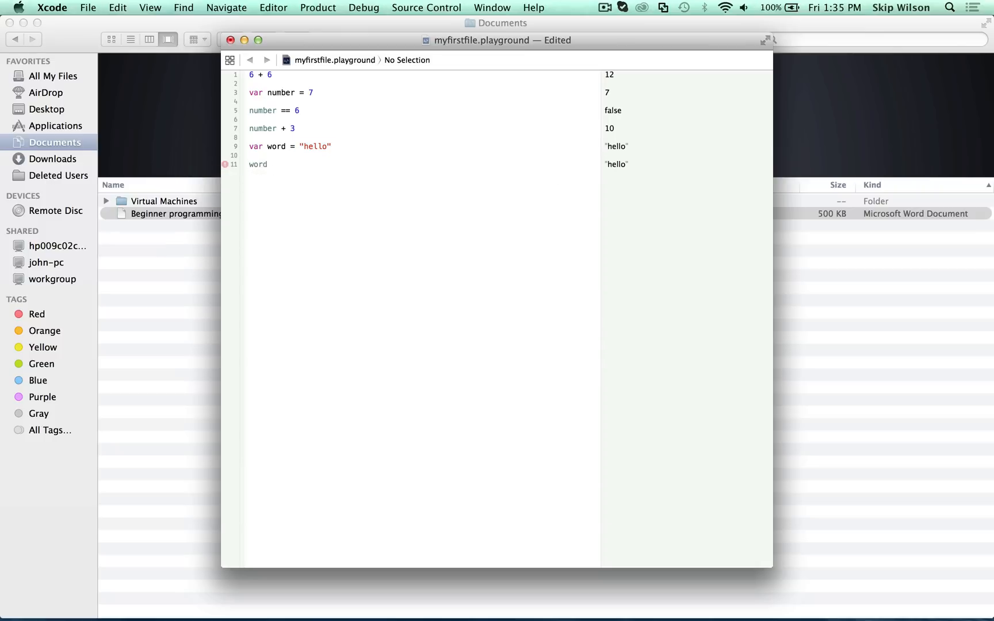
text(+ "wo)
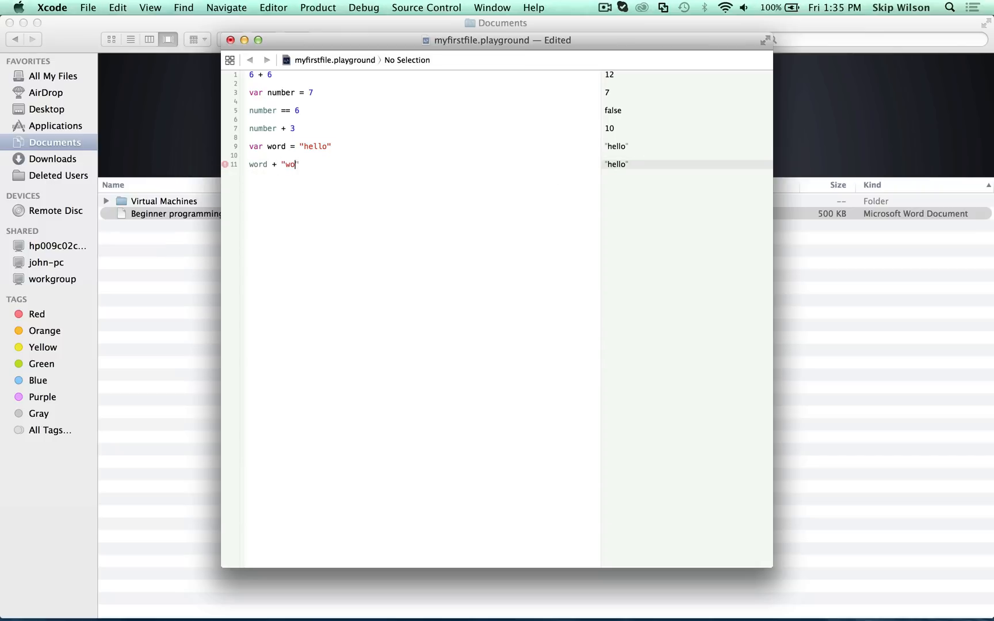
text(rld)
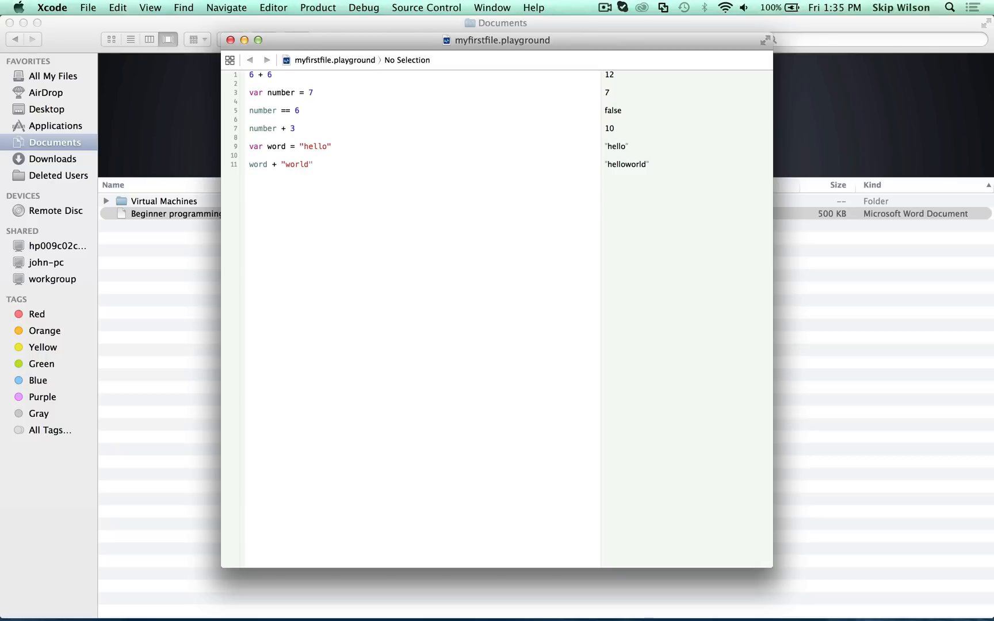
click(309, 164)
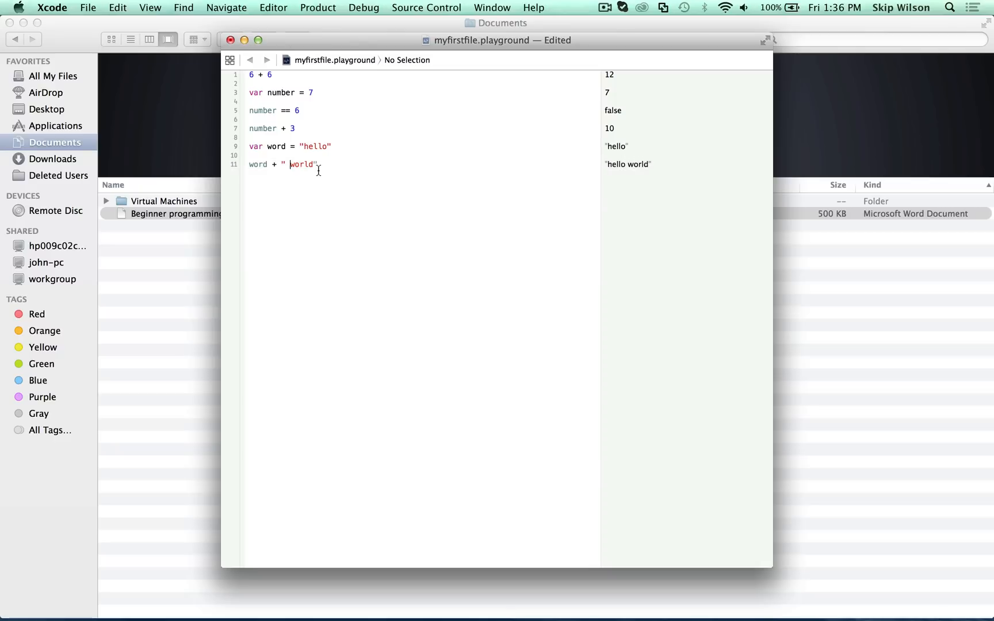
key(Backspace)
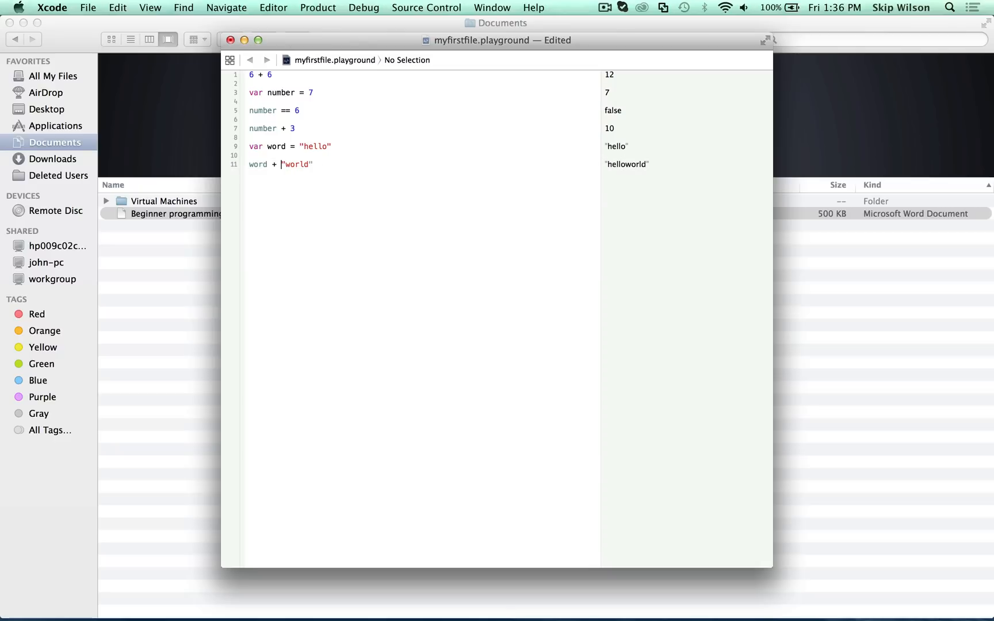
text(+)
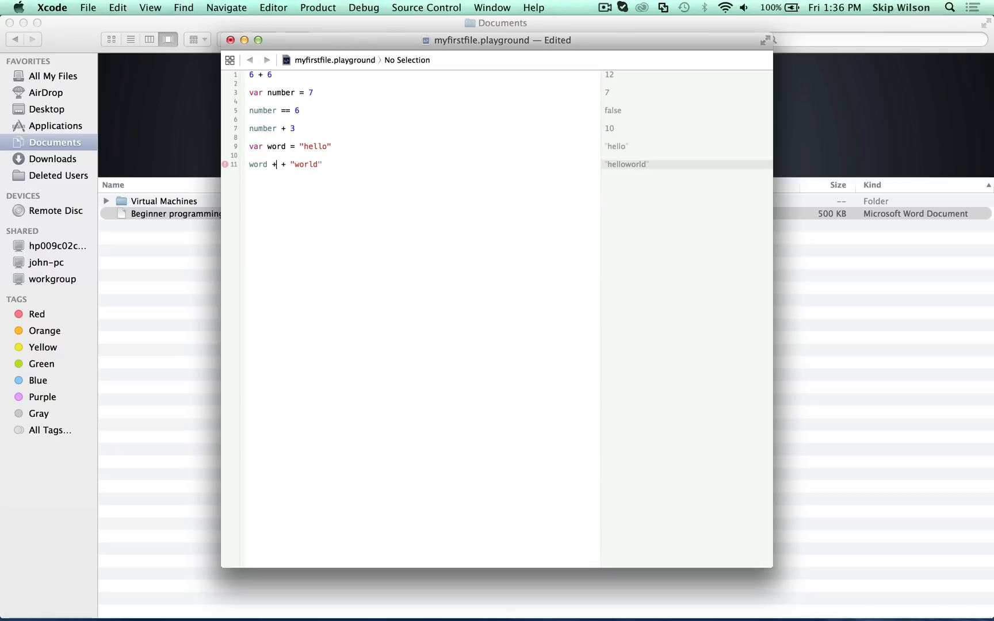
text(" ")
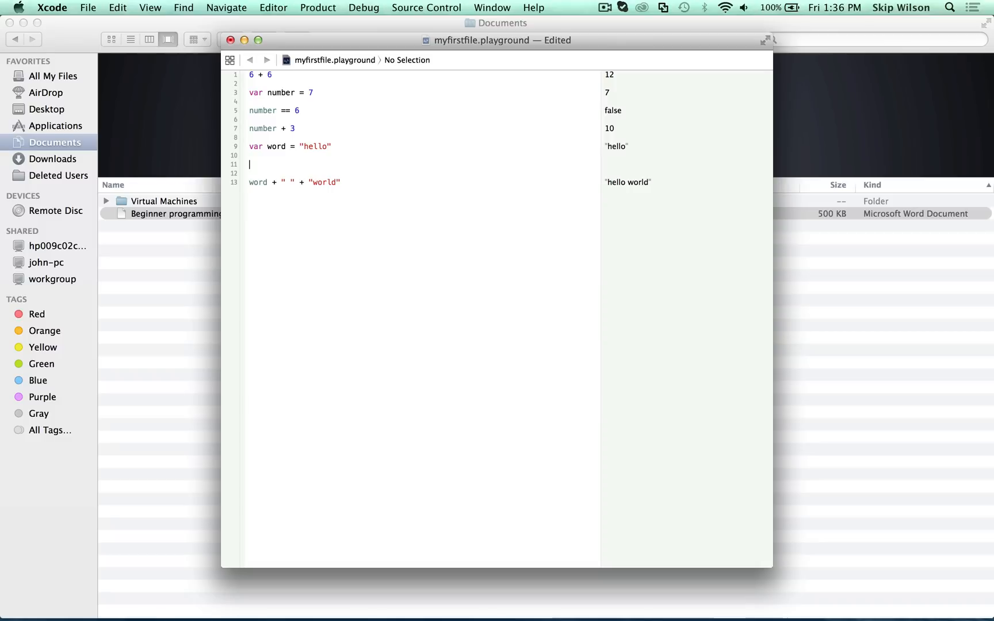
Step: Reassign word to "Goodbye" on line 11 and select word in the joined line
text(word = ")
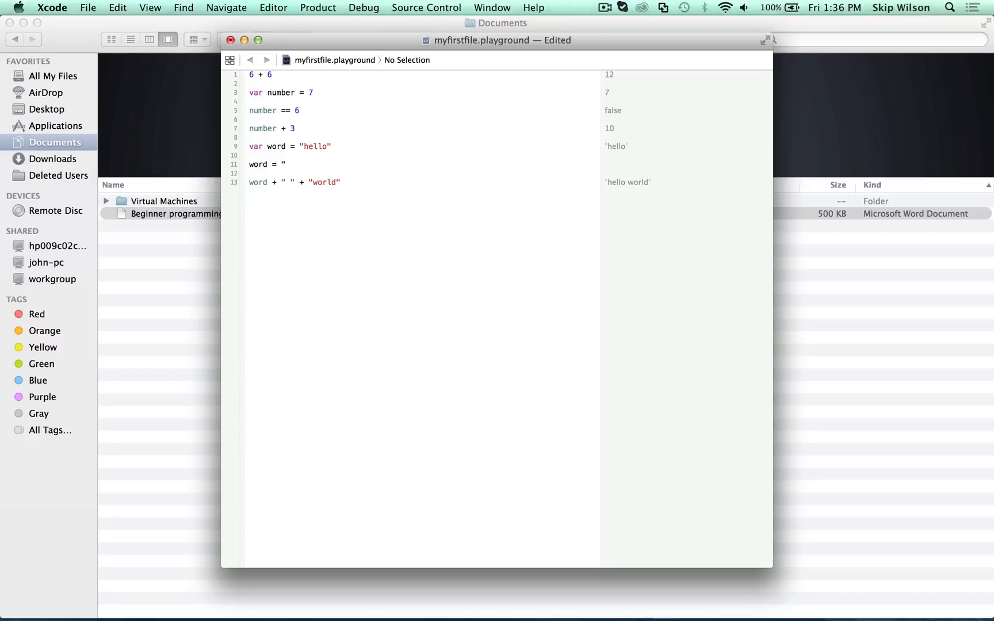
text(Goodbye")
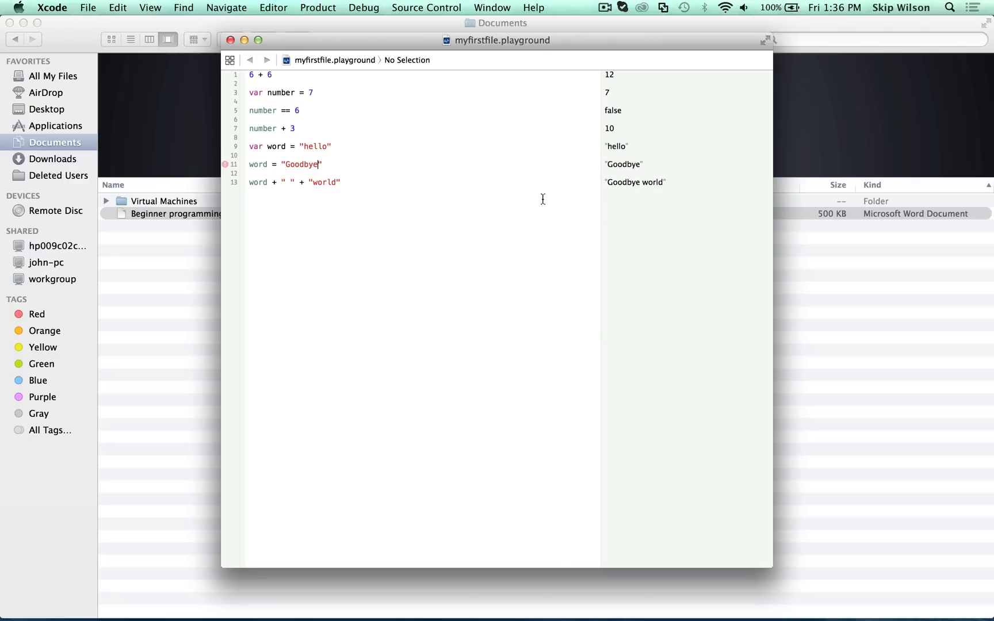
mouse_move(614, 179)
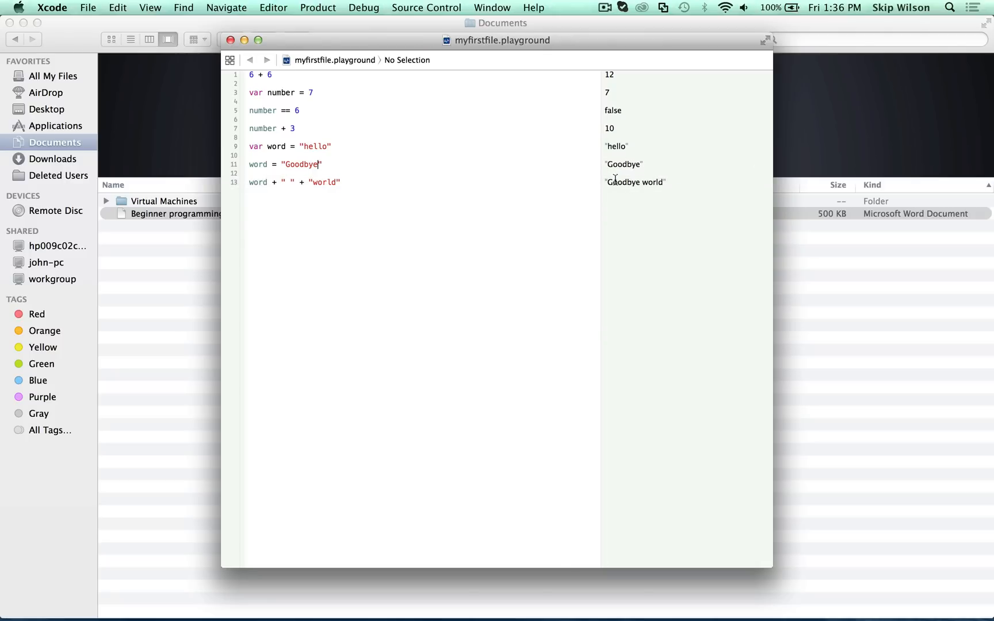
mouse_move(256, 182)
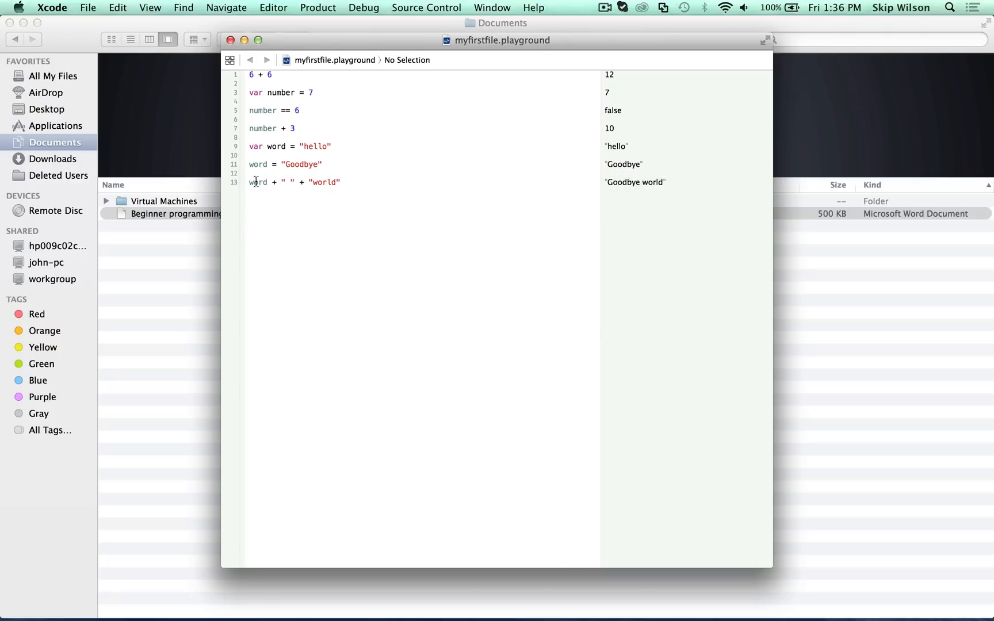
double_click(259, 182)
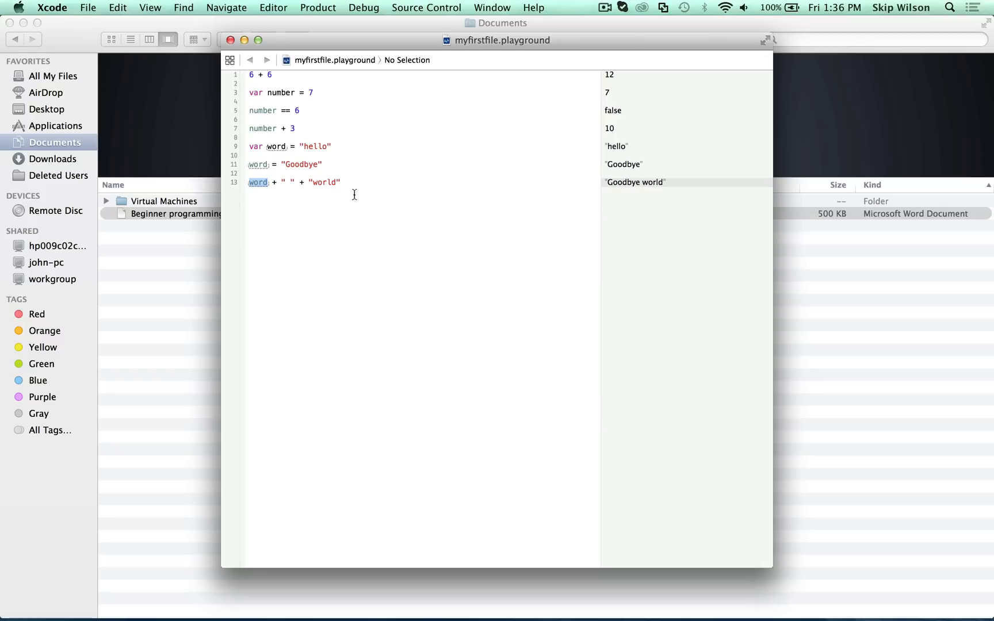
mouse_move(334, 193)
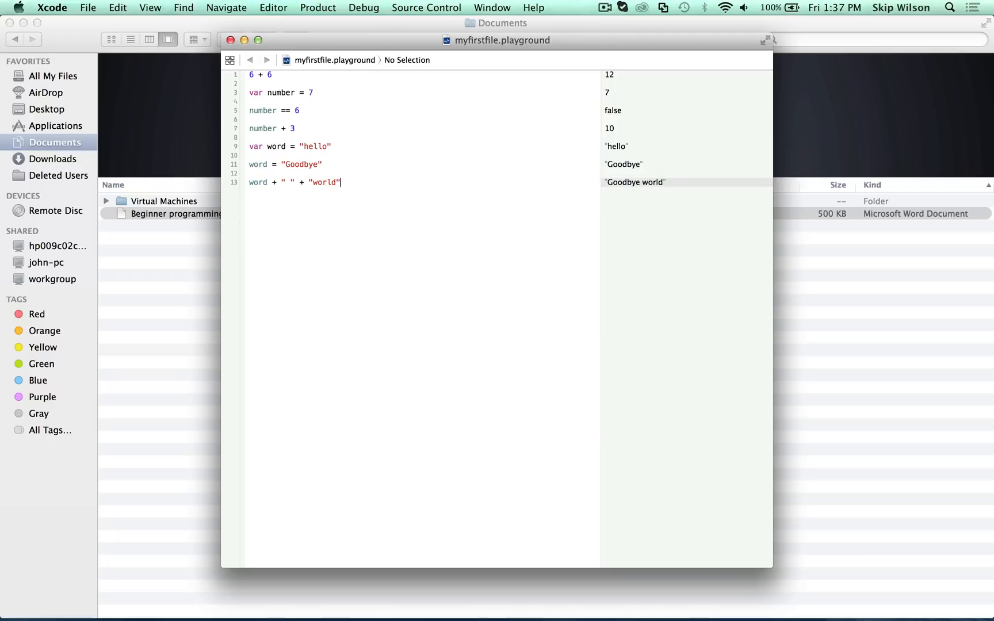
Step: Declare var pi = 3.1415926, reassign pi = 42 below it, and select var
text(var pi)
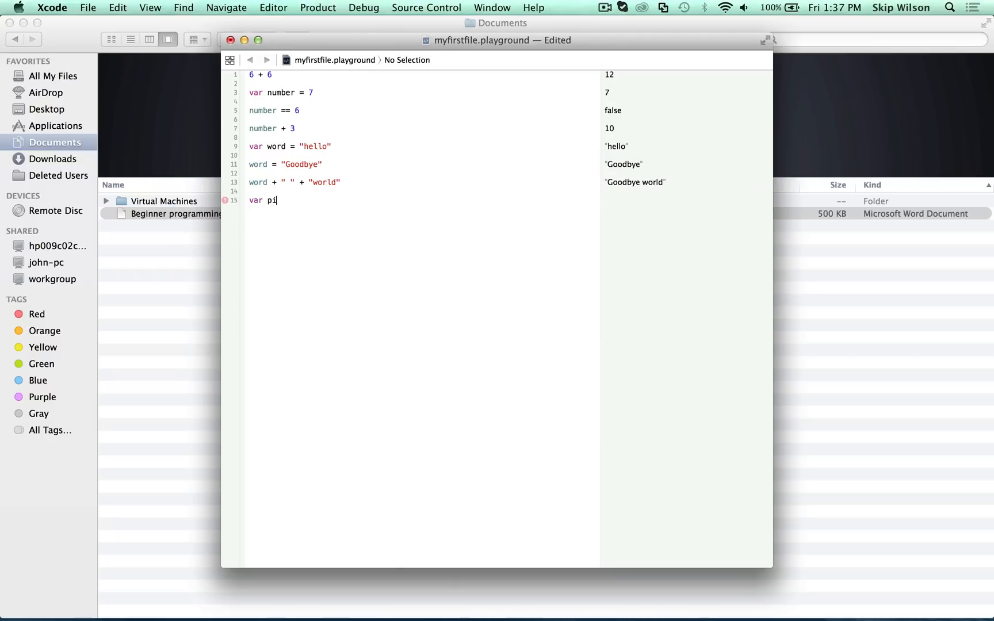
text(= 3.1415926)
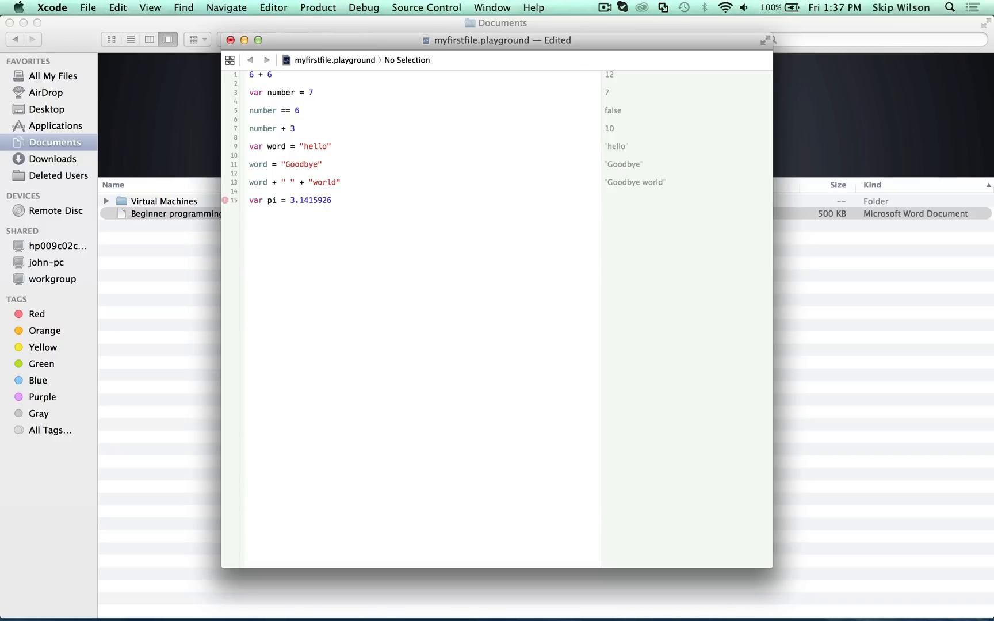
key(return)
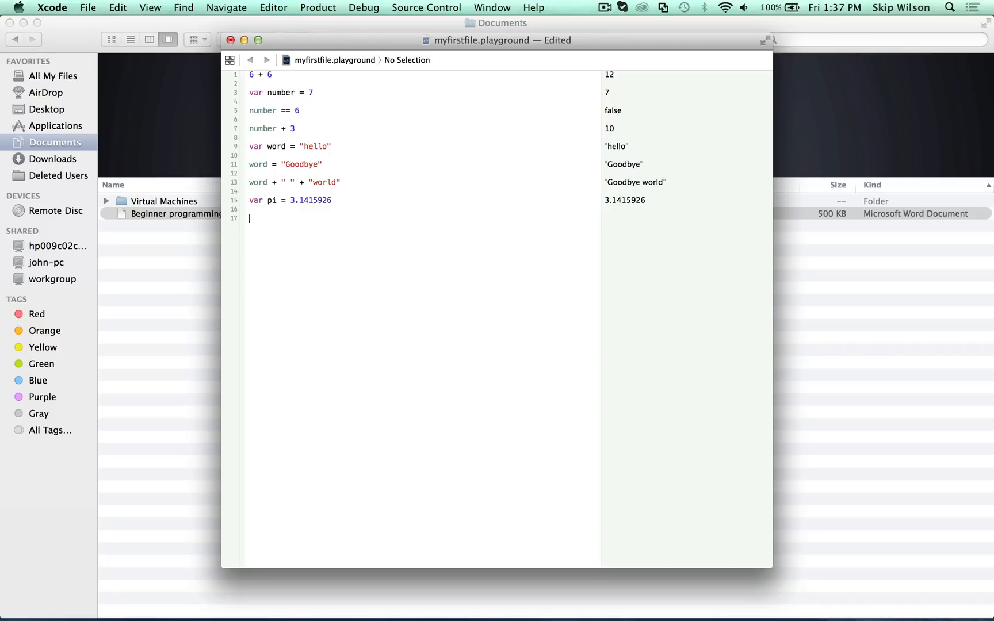
text(pi)
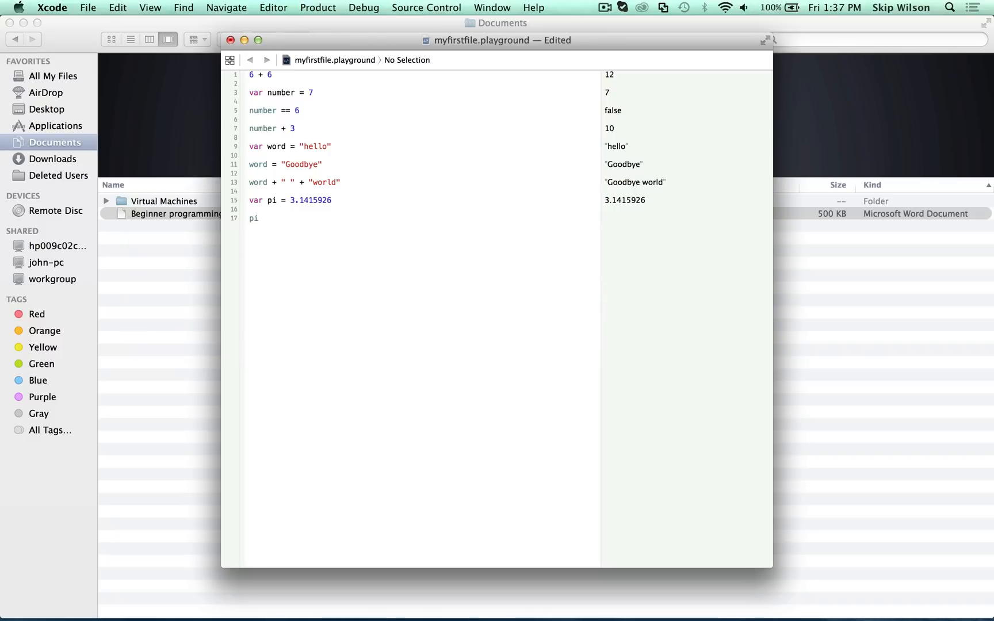
text(= 42)
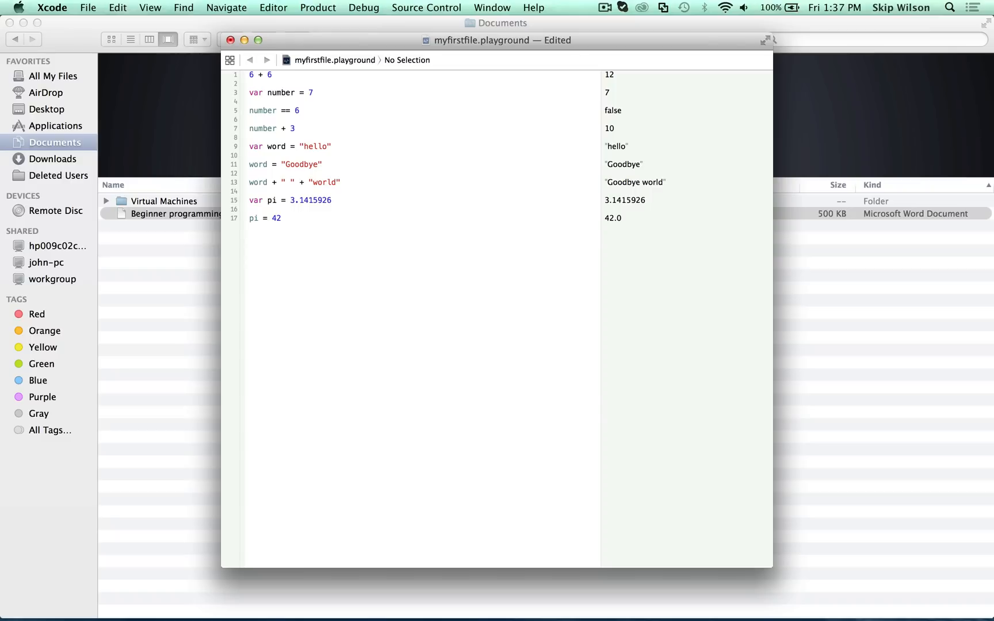
double_click(256, 200)
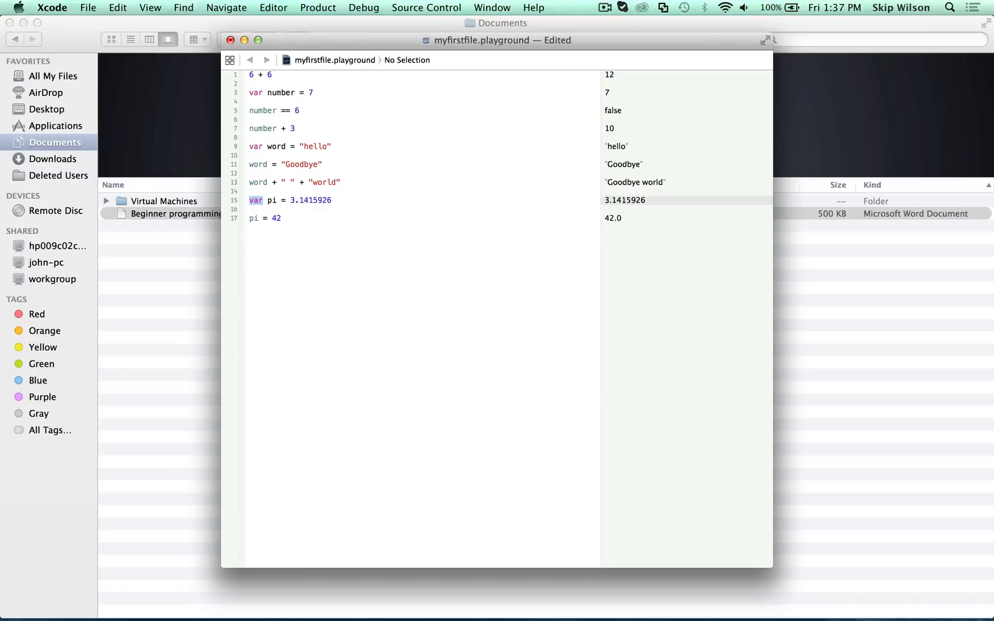